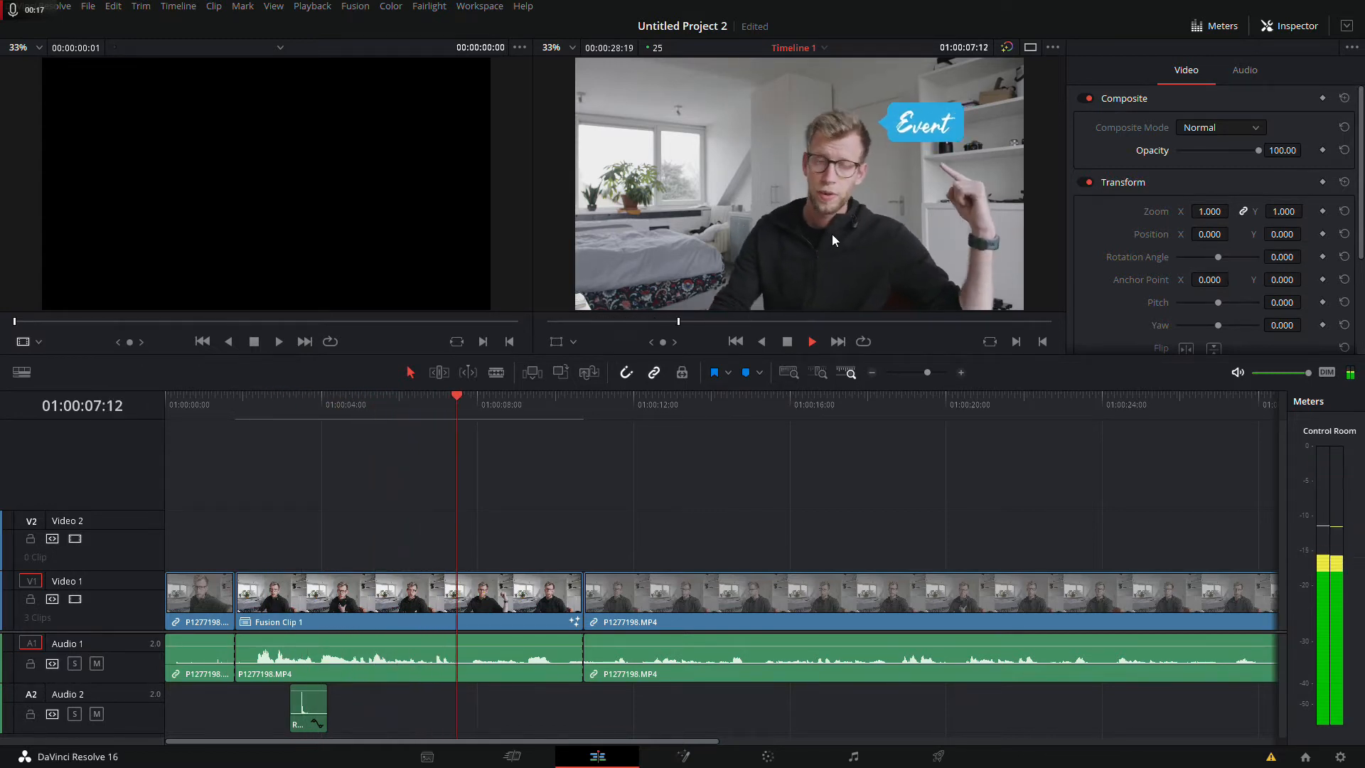
- Create a new empty Timeline 2 with Ctrl+N
{"action": "left_click", "coordinate": [811, 340]}
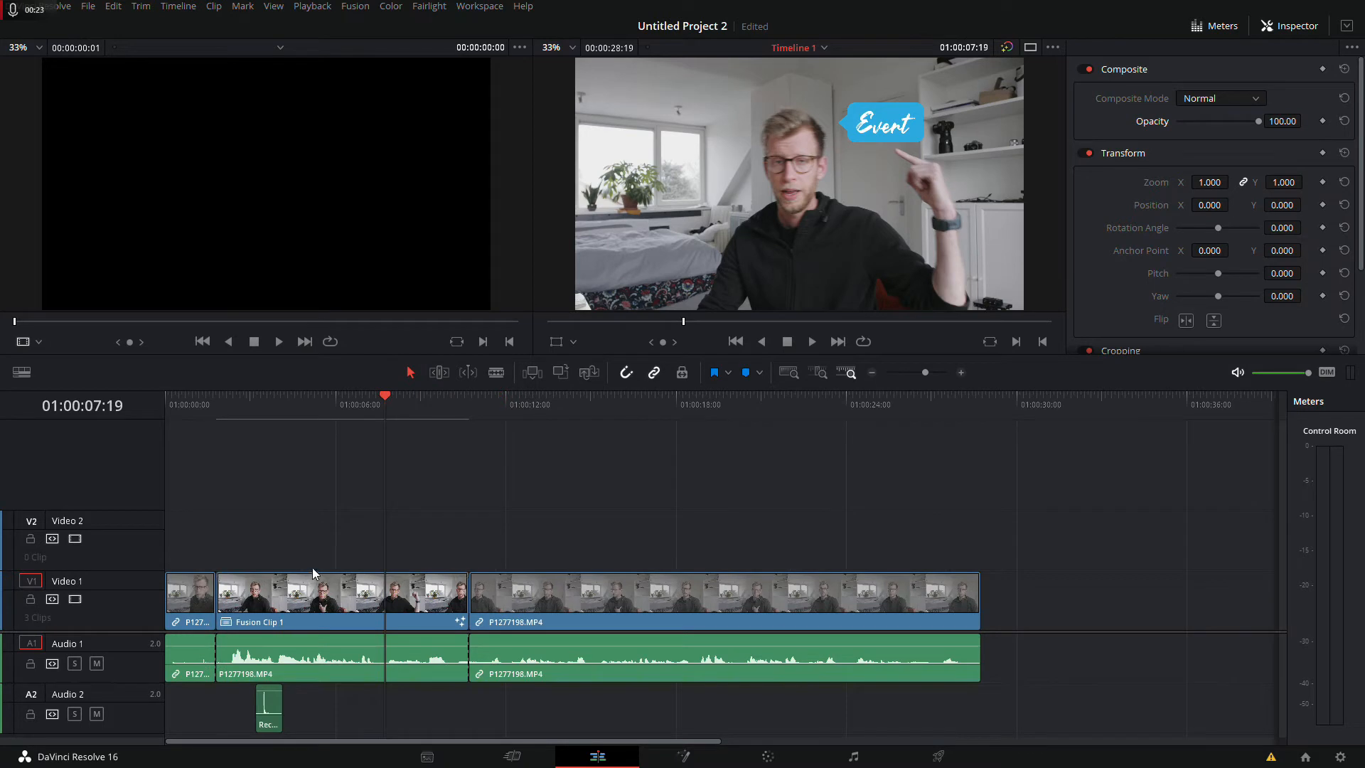
{"action": "mouse_move", "coordinate": [381, 437]}
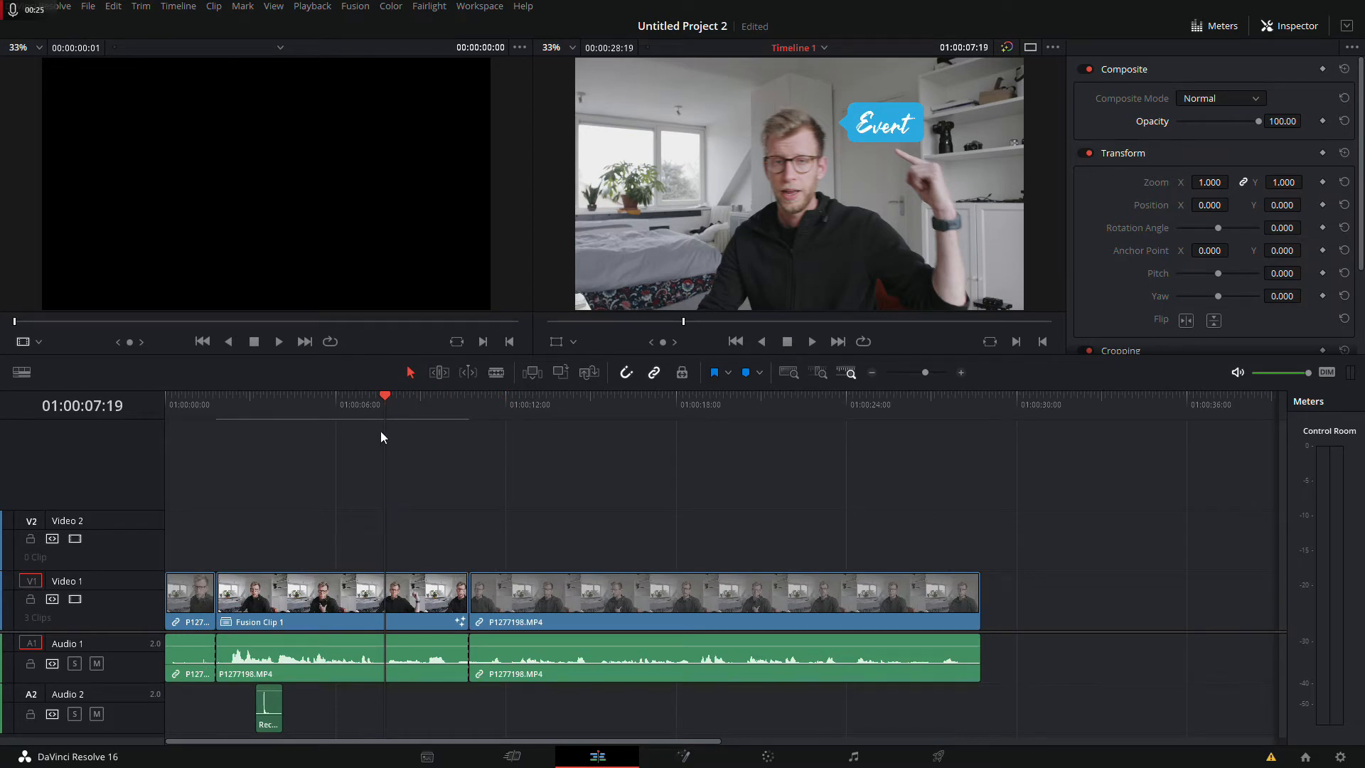
{"action": "key", "text": "ctrl+n"}
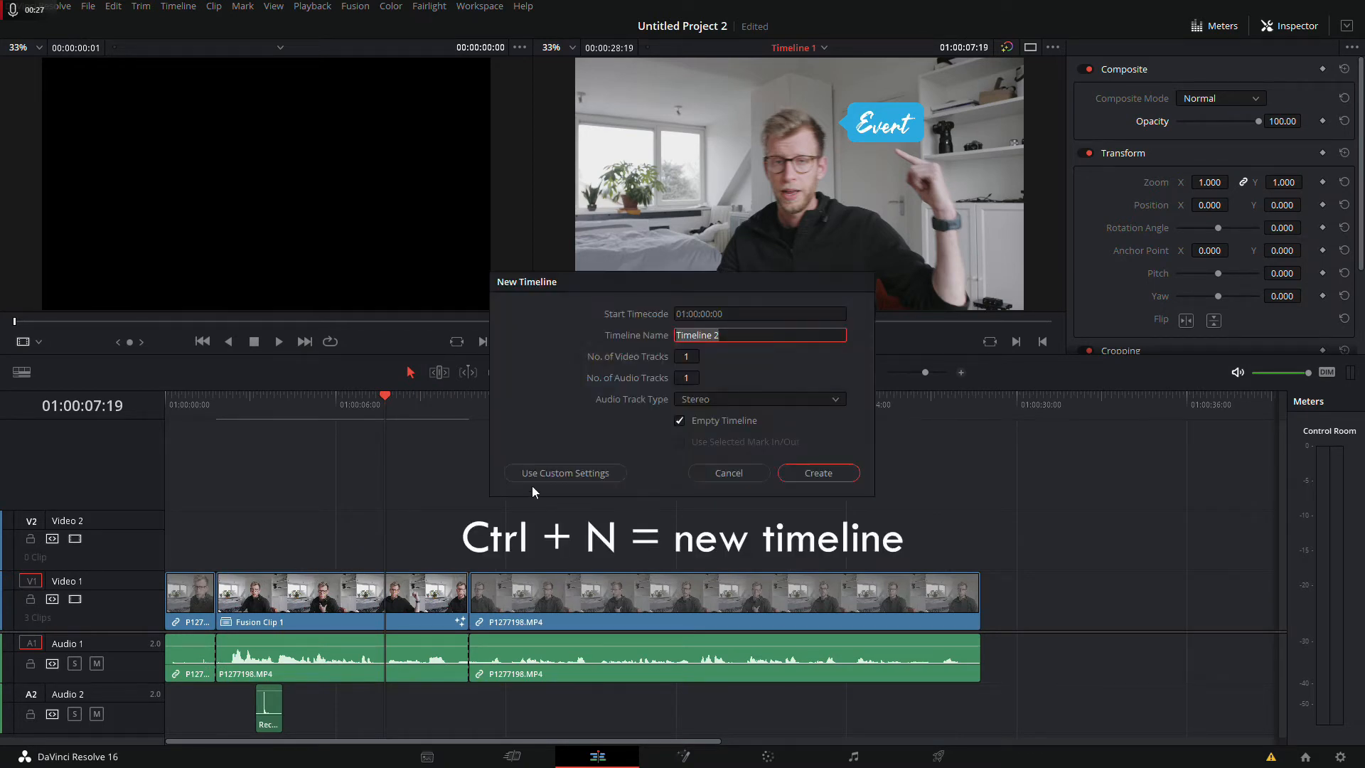
{"action": "left_click", "coordinate": [817, 472]}
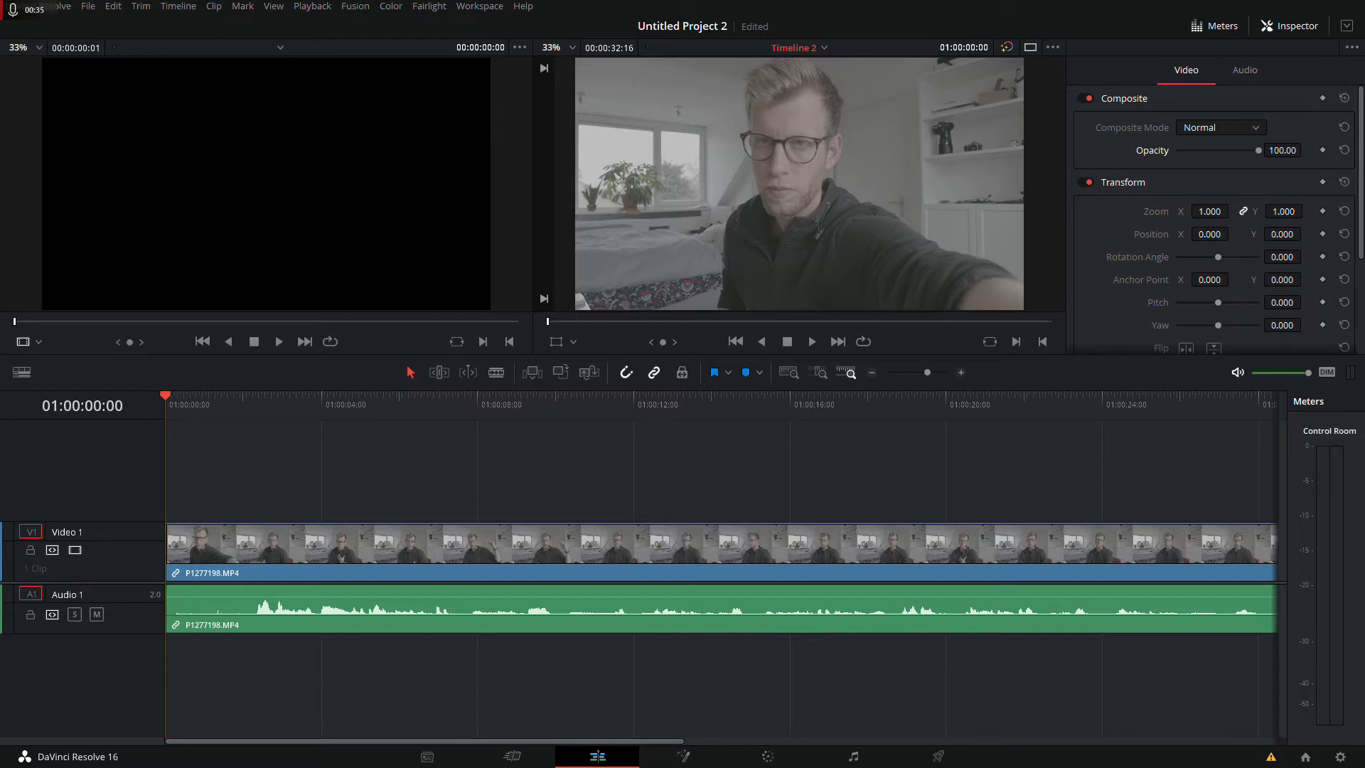
- Place Event.png from the media pool on Video 2 above the talking-head clip
{"action": "left_click_drag", "start_coordinate": [262, 506], "coordinate": [410, 544]}
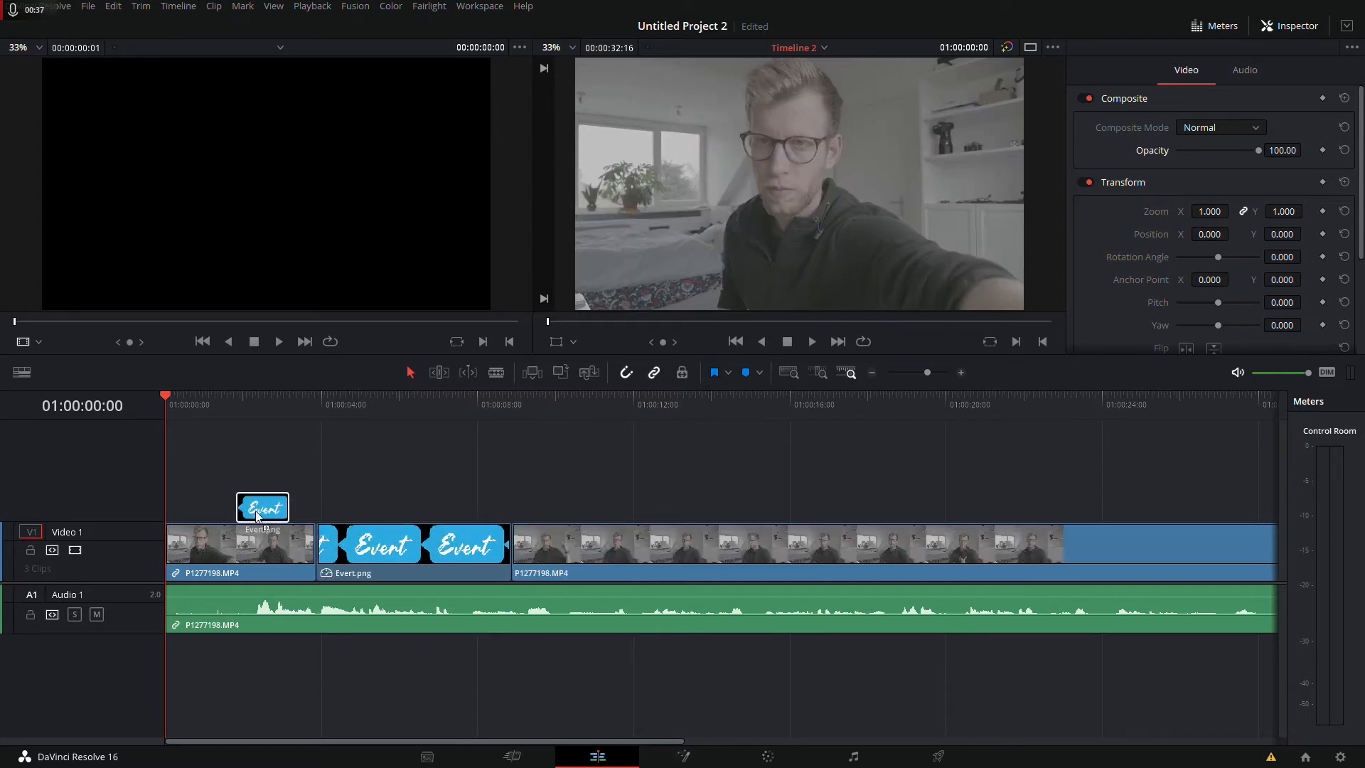
{"action": "left_click_drag", "start_coordinate": [262, 508], "coordinate": [331, 486]}
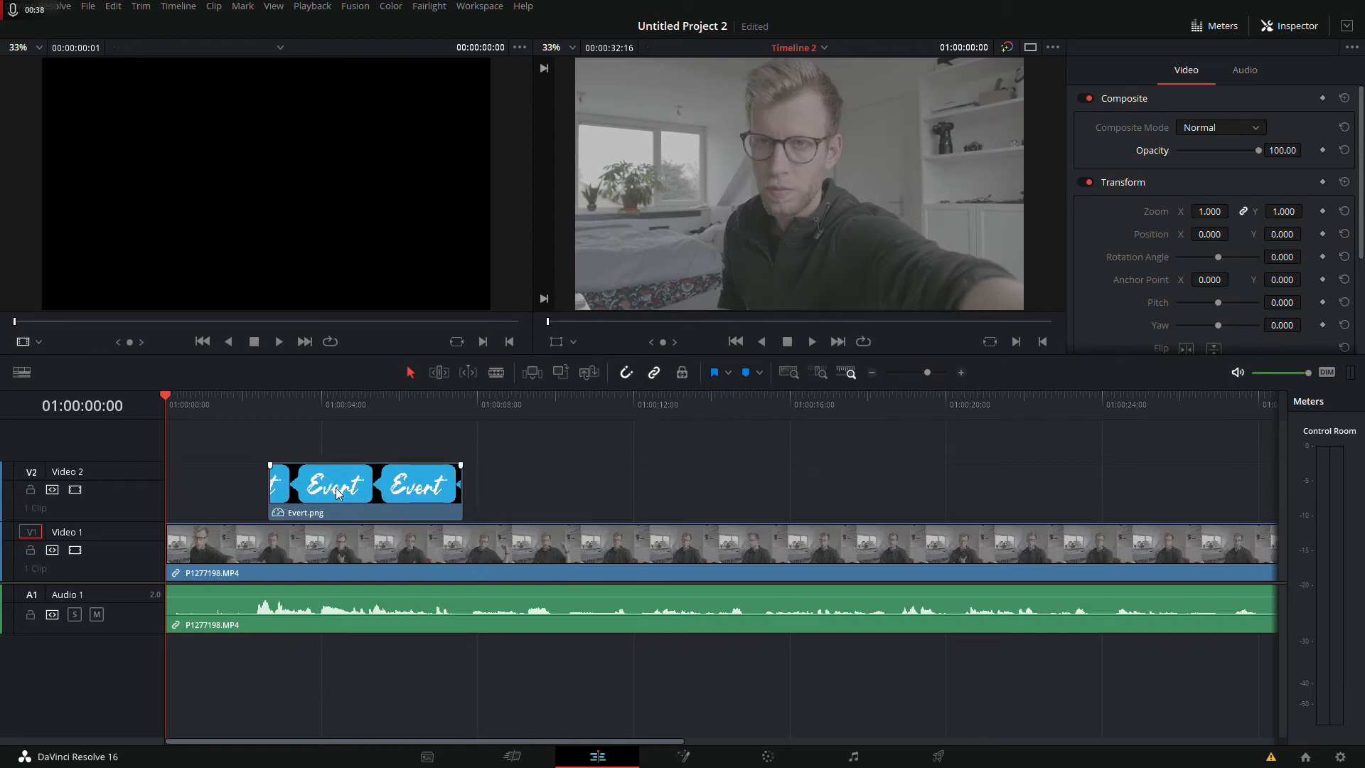
{"action": "key", "text": "ctrl+n"}
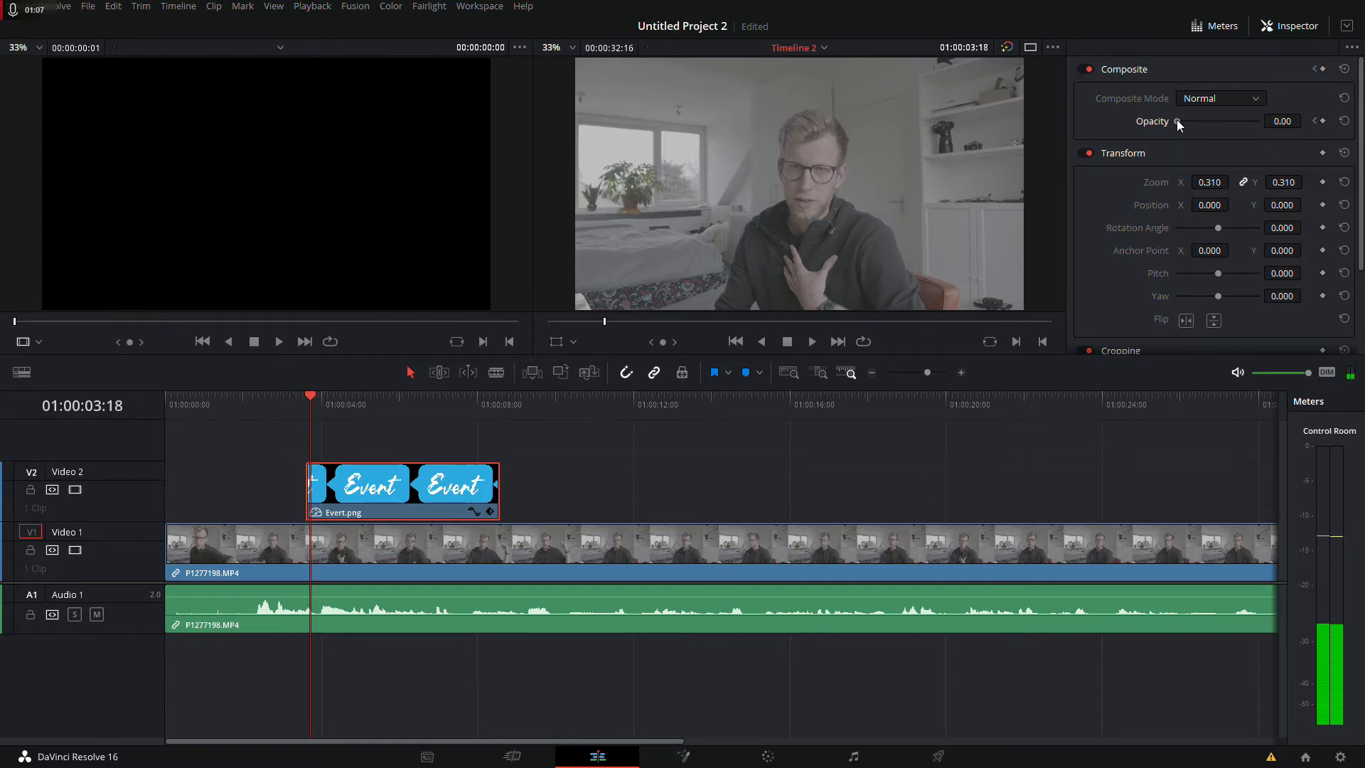
- Keyframe the Event pop-up's opacity up to 100 and extend its clip about two seconds
{"action": "left_click_drag", "start_coordinate": [1185, 120], "coordinate": [1259, 119]}
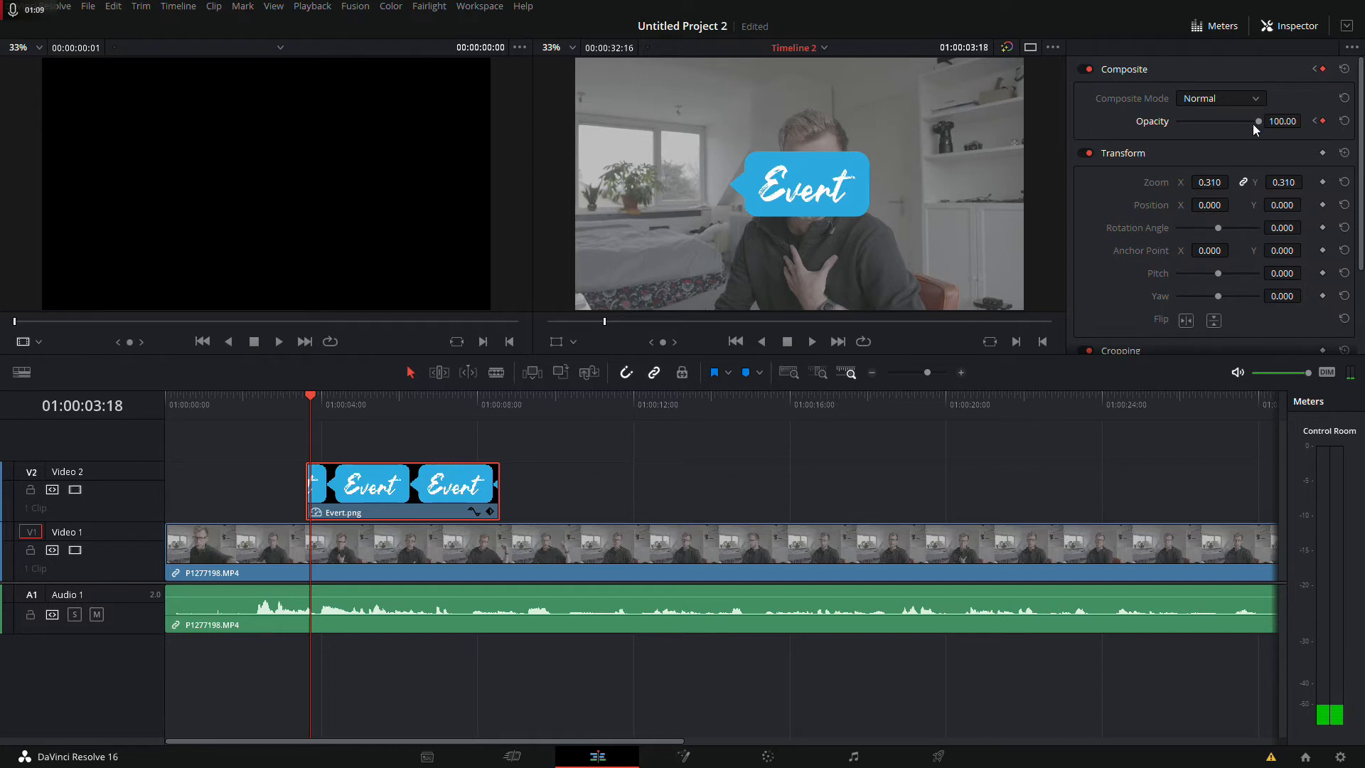
{"action": "left_click_drag", "start_coordinate": [499, 485], "coordinate": [581, 485]}
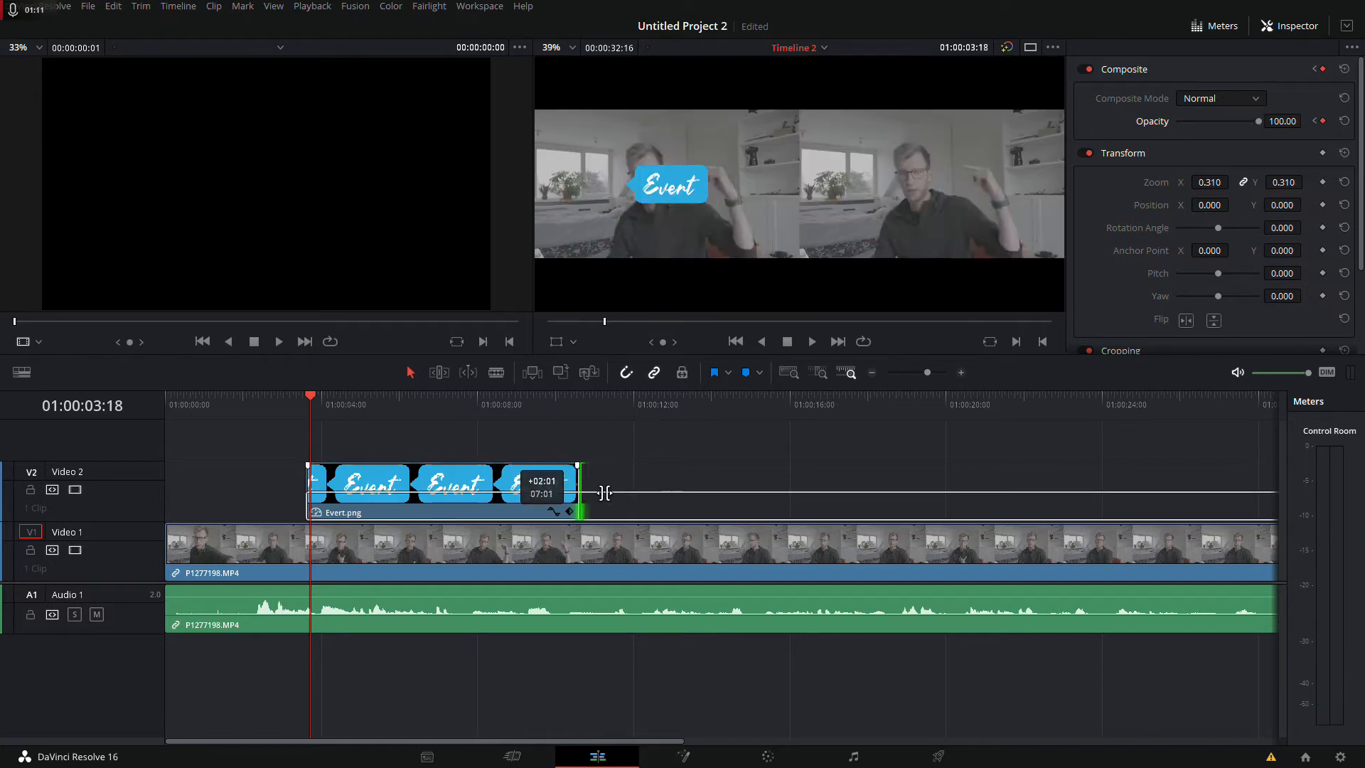
{"action": "left_click", "coordinate": [601, 397]}
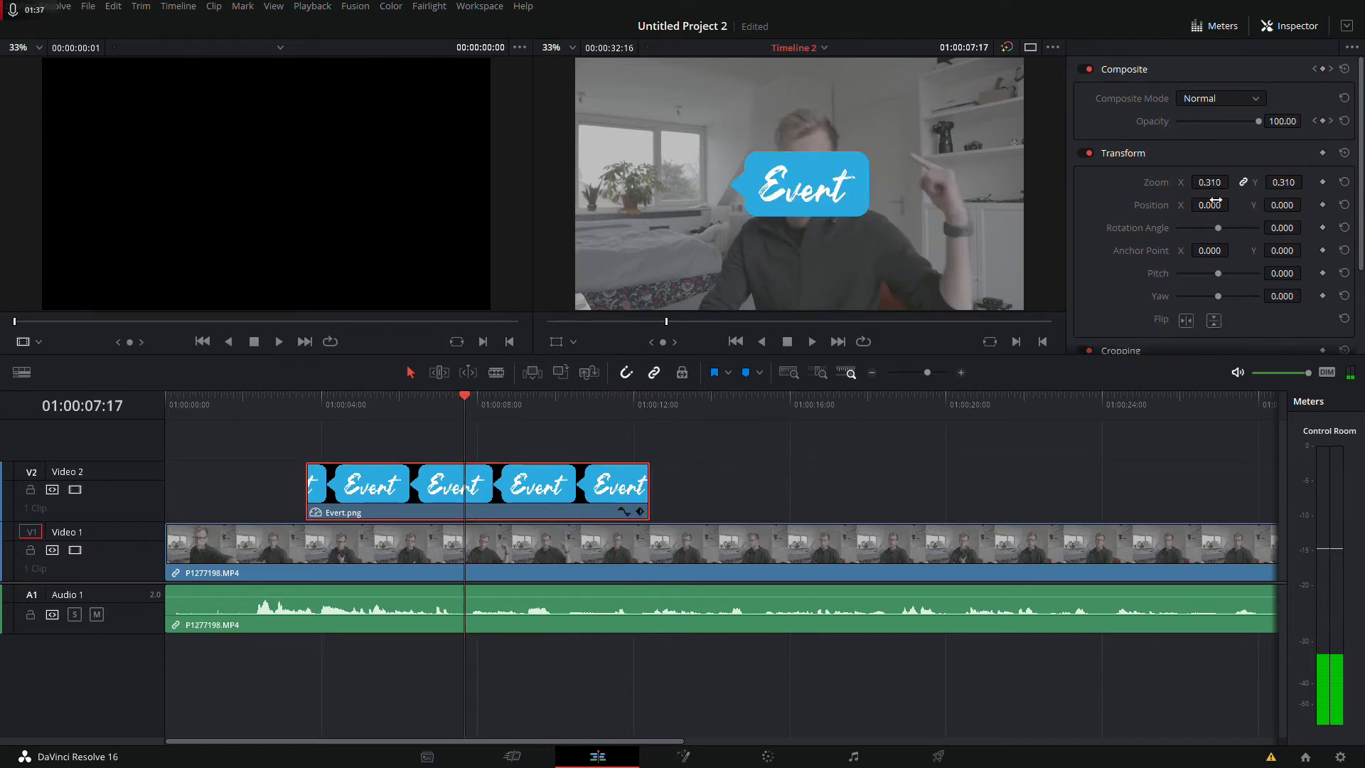
- Reposition the shrunken Event pop-up and blade the V1 clip at the image's edges
{"action": "type", "text": "521.000"}
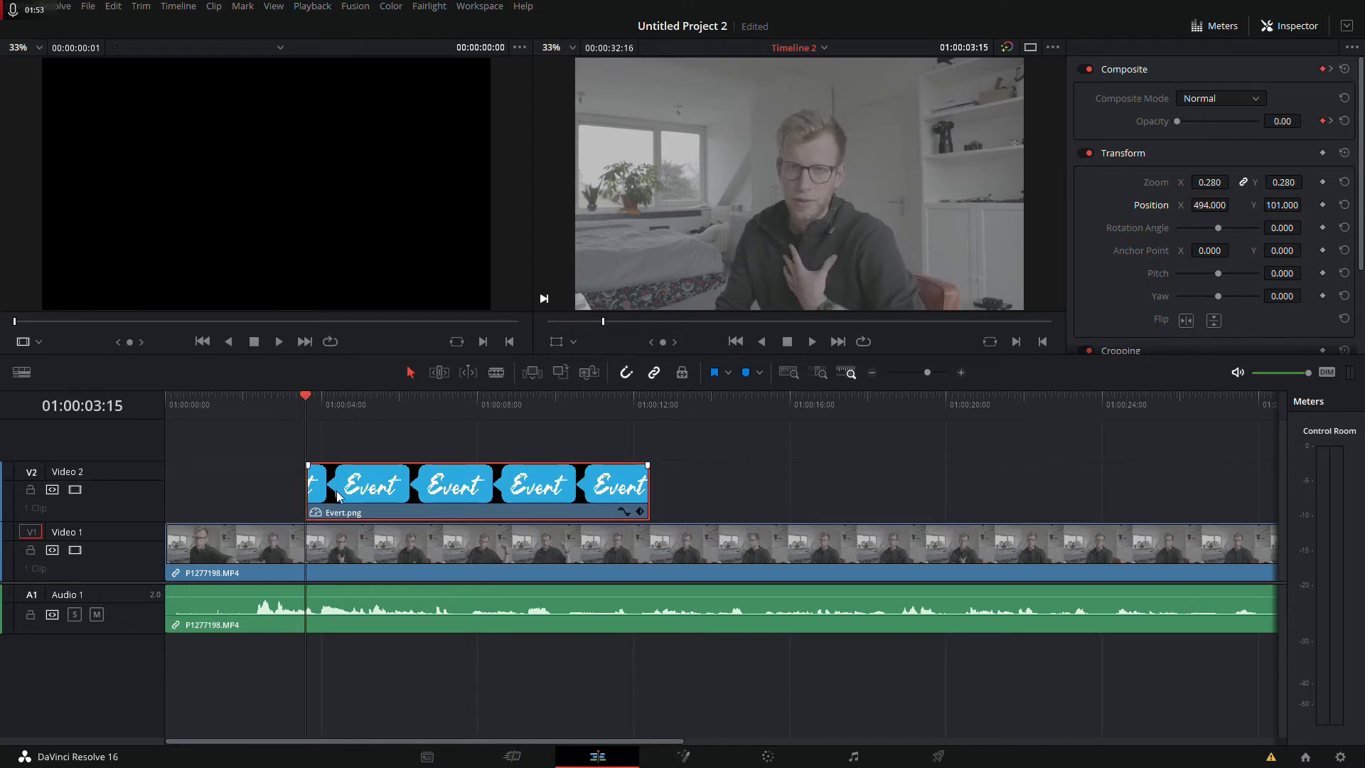
{"action": "key", "text": "ctrl+b"}
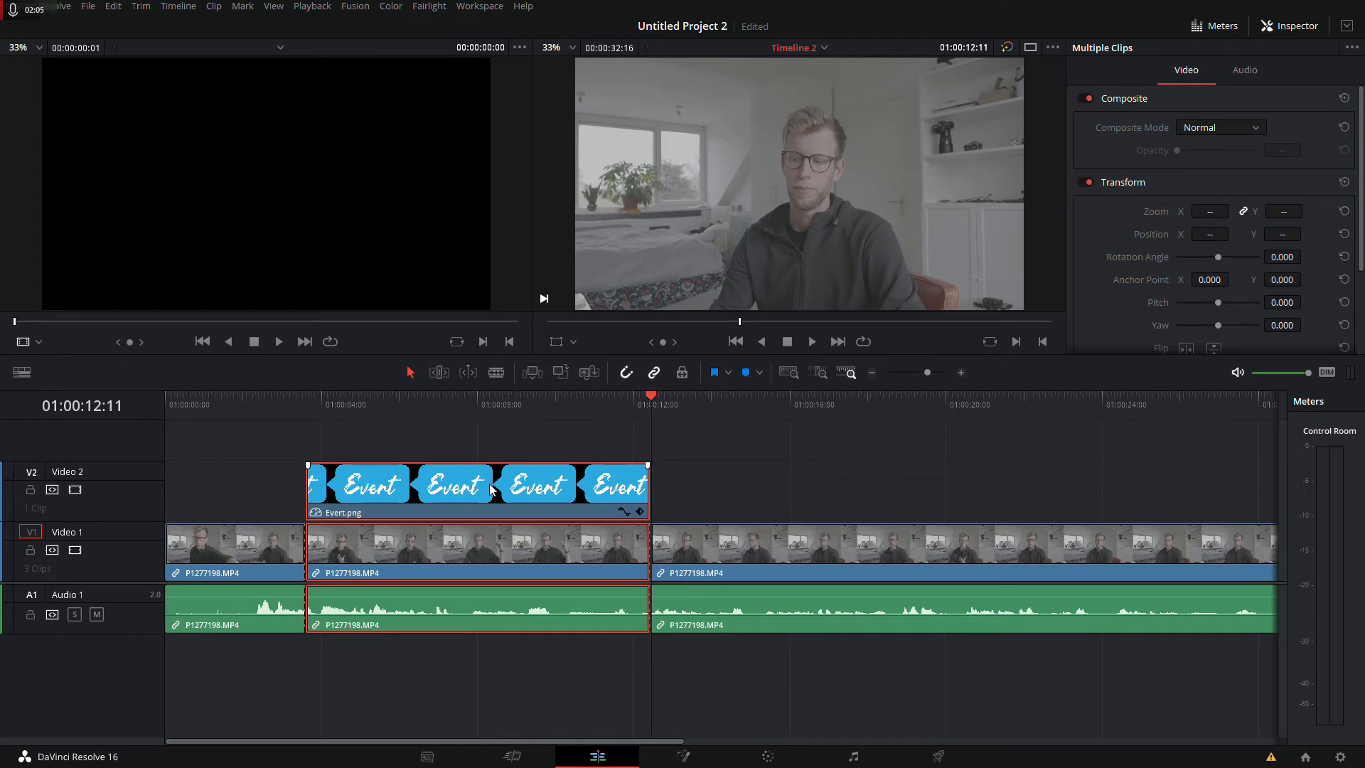
- Combine the Event clip and middle video section into Fusion Clip 2 via New Fusion Clip
{"action": "right_click", "coordinate": [478, 485]}
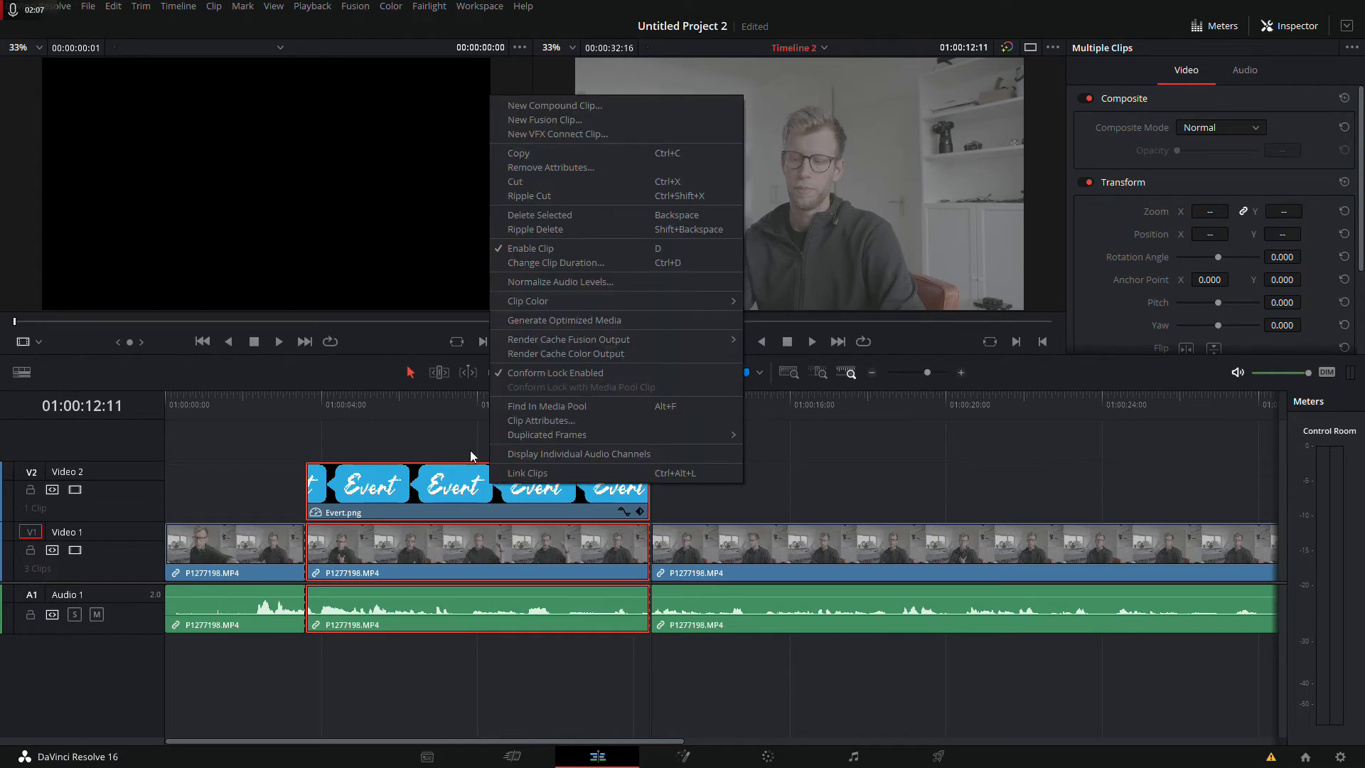
{"action": "mouse_move", "coordinate": [546, 119]}
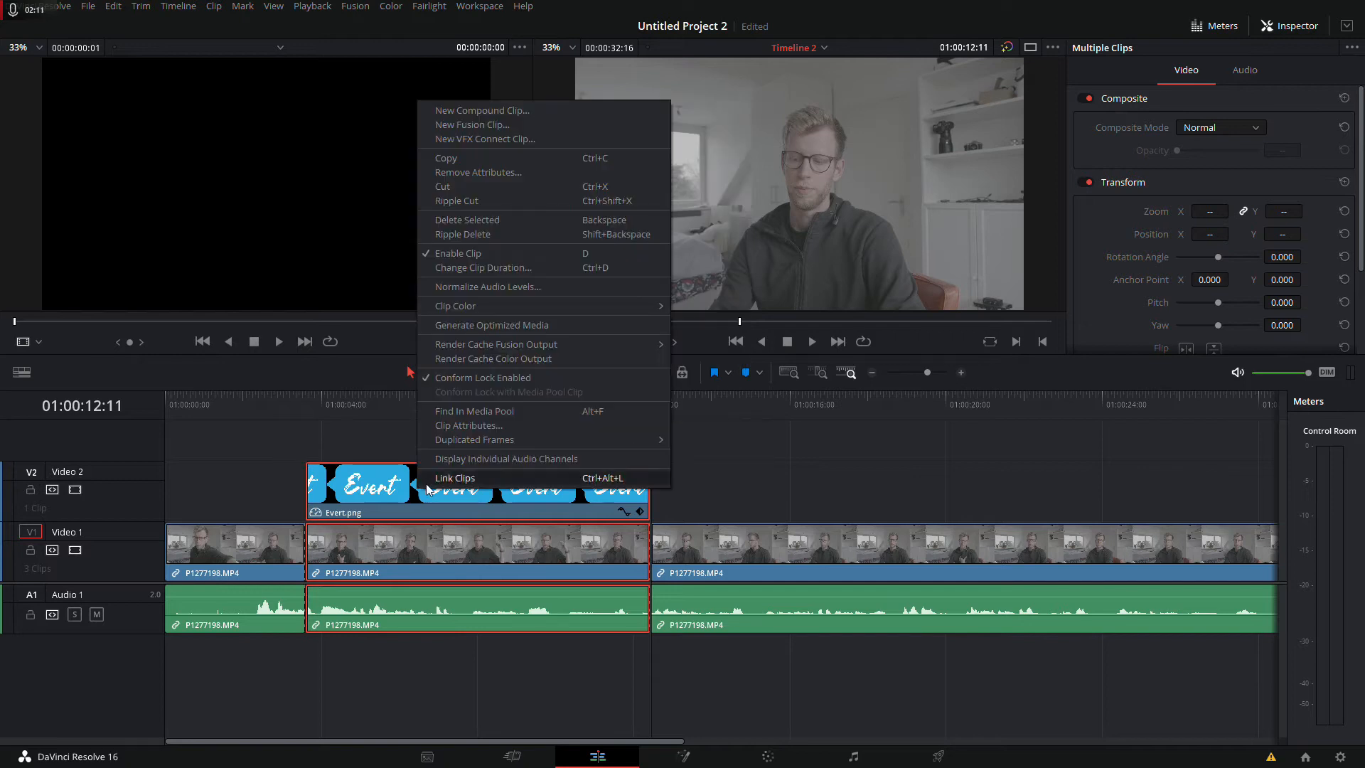
{"action": "left_click", "coordinate": [472, 125]}
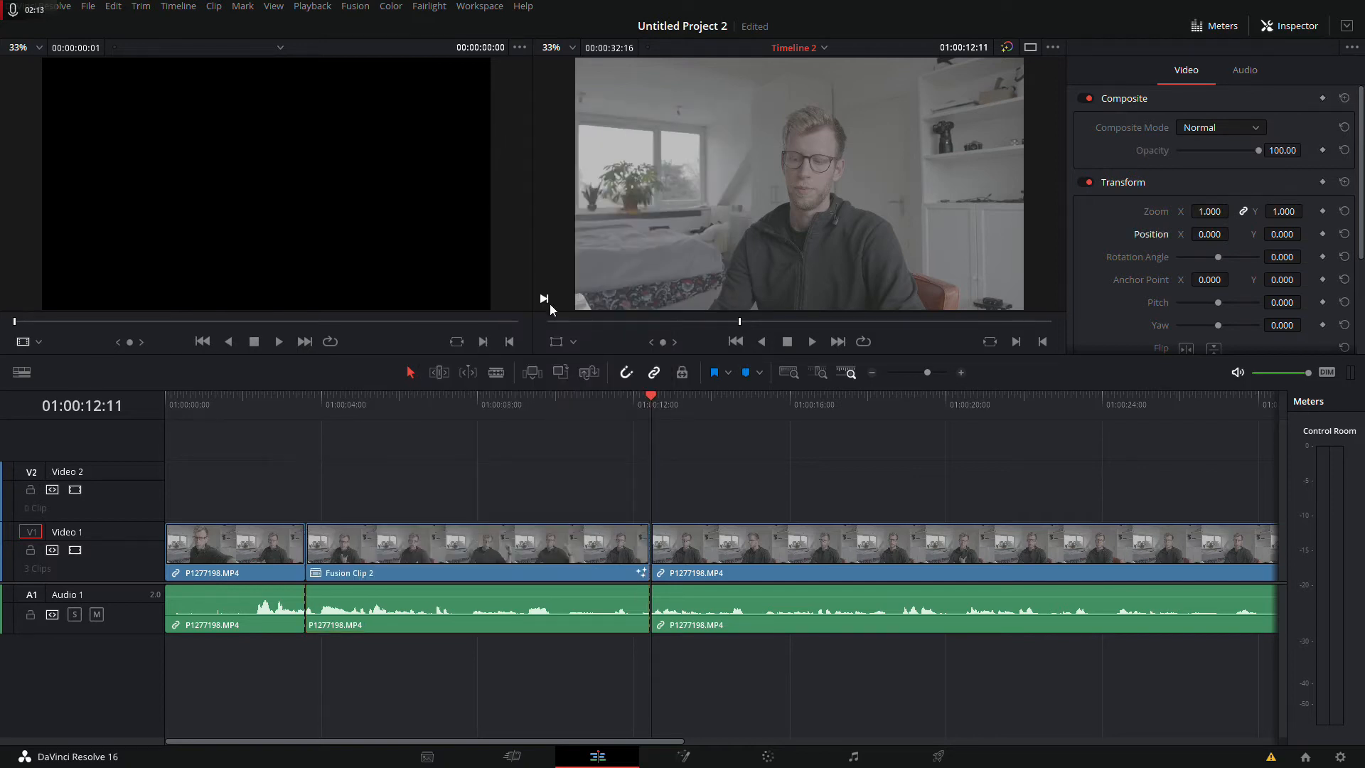
{"action": "left_click", "coordinate": [477, 549]}
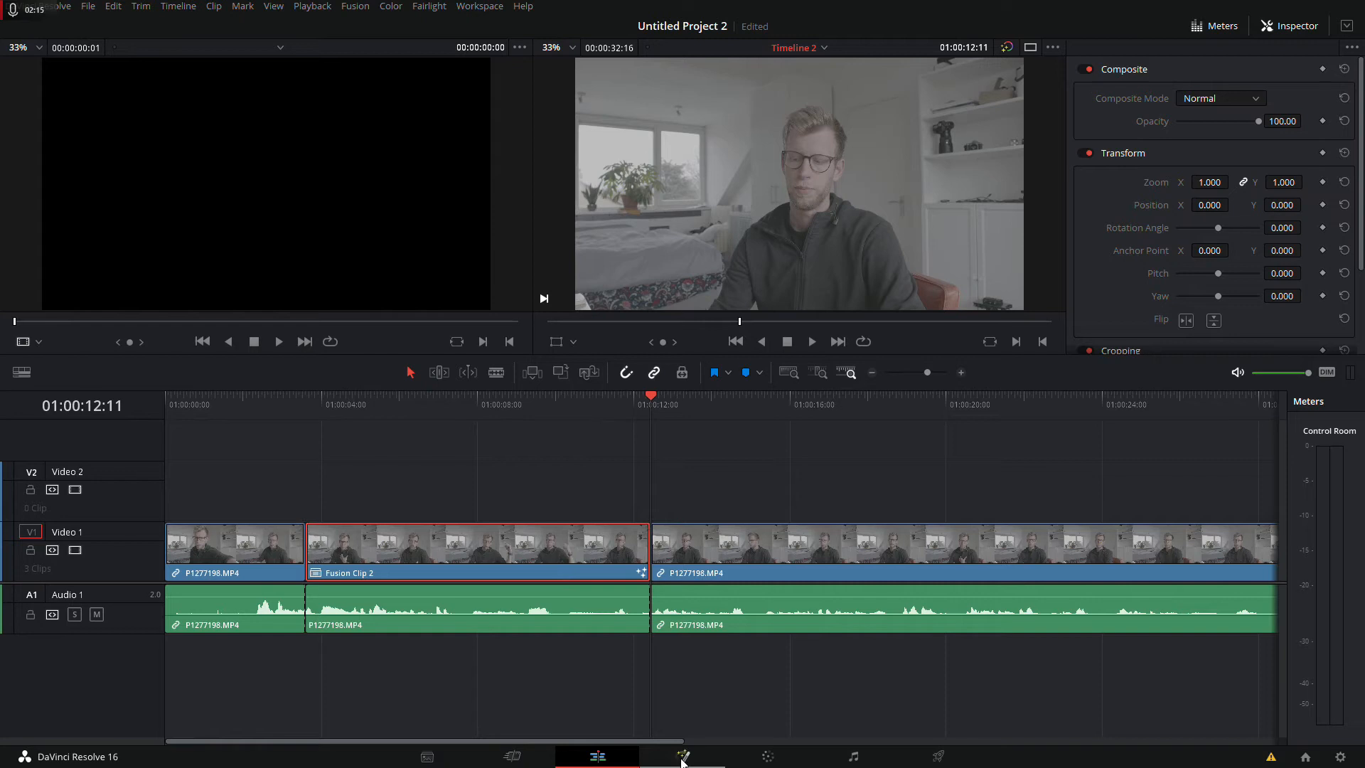
- Check Fusion Clip 2's node composition on the Fusion page and return to it from Edit
{"action": "left_click", "coordinate": [682, 755]}
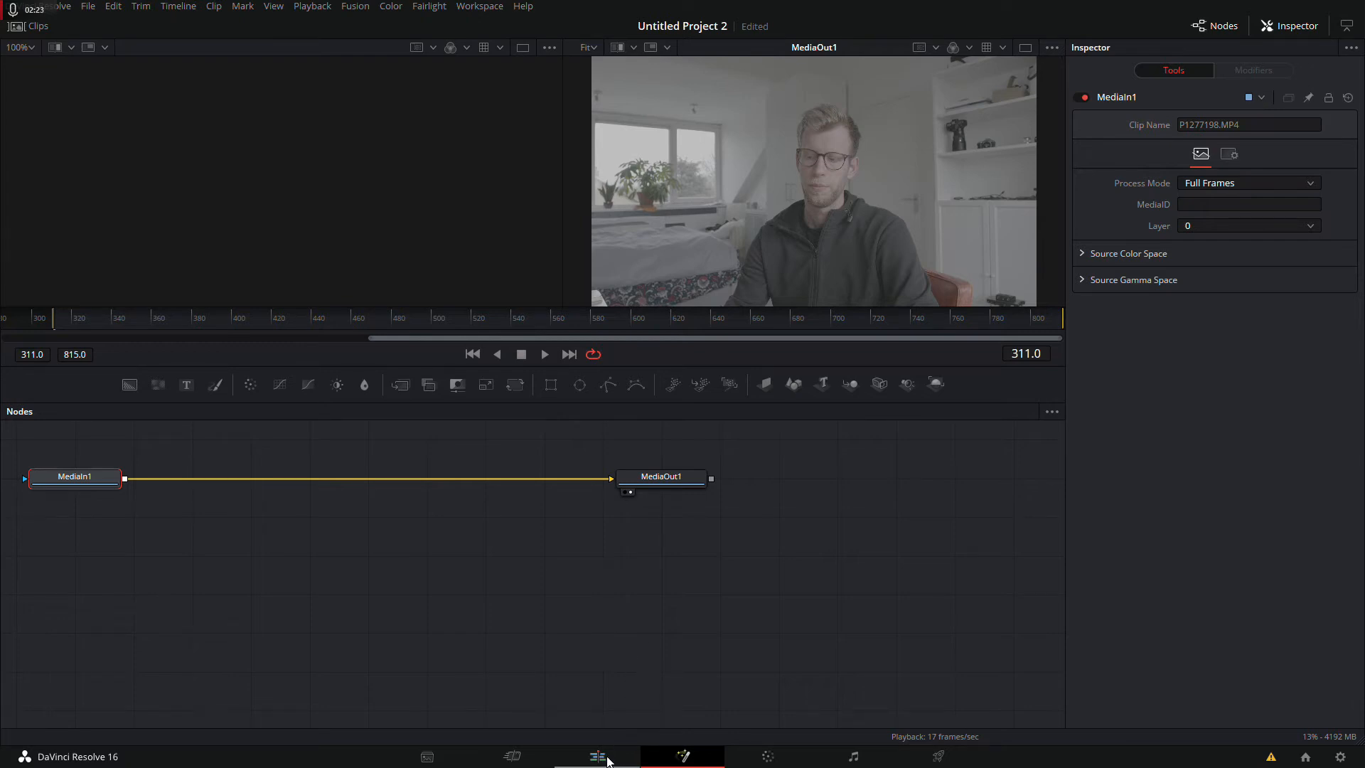
{"action": "left_click", "coordinate": [596, 755]}
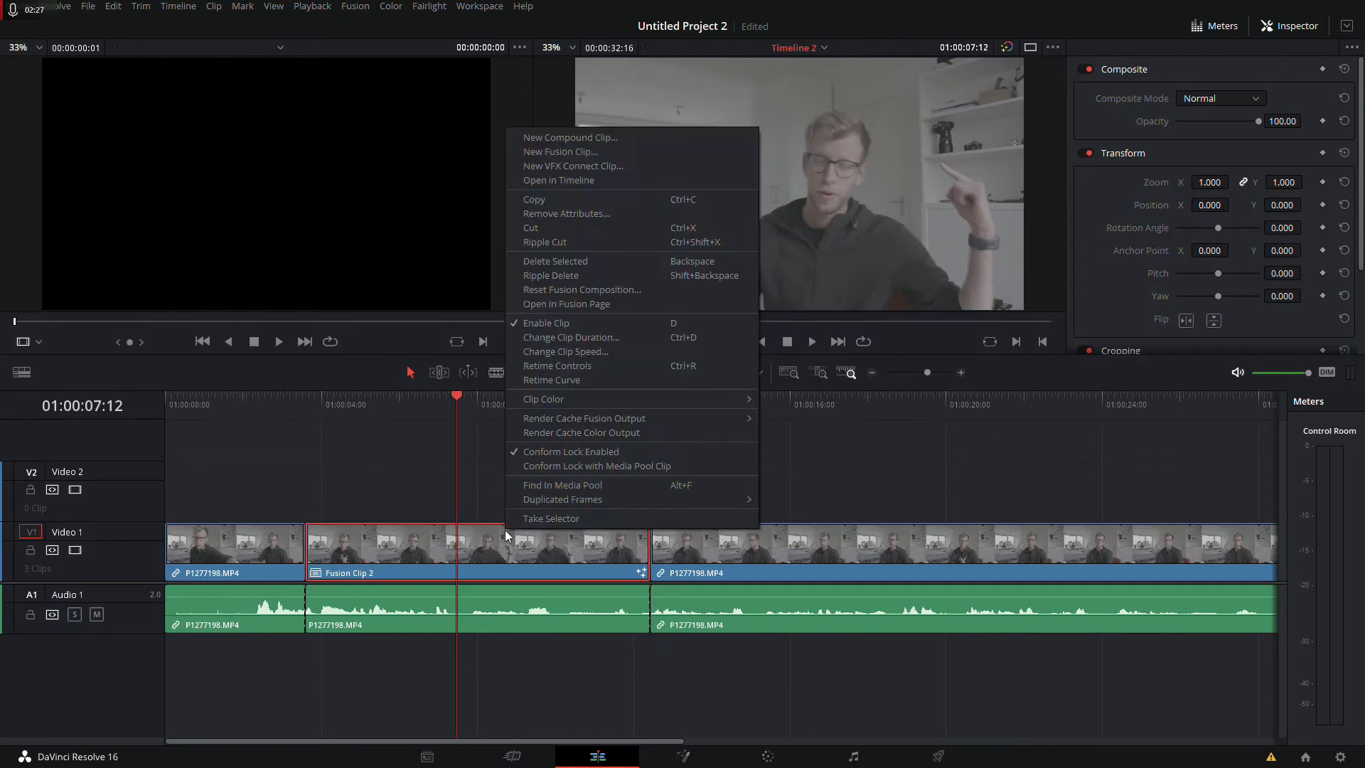
{"action": "mouse_move", "coordinate": [561, 151]}
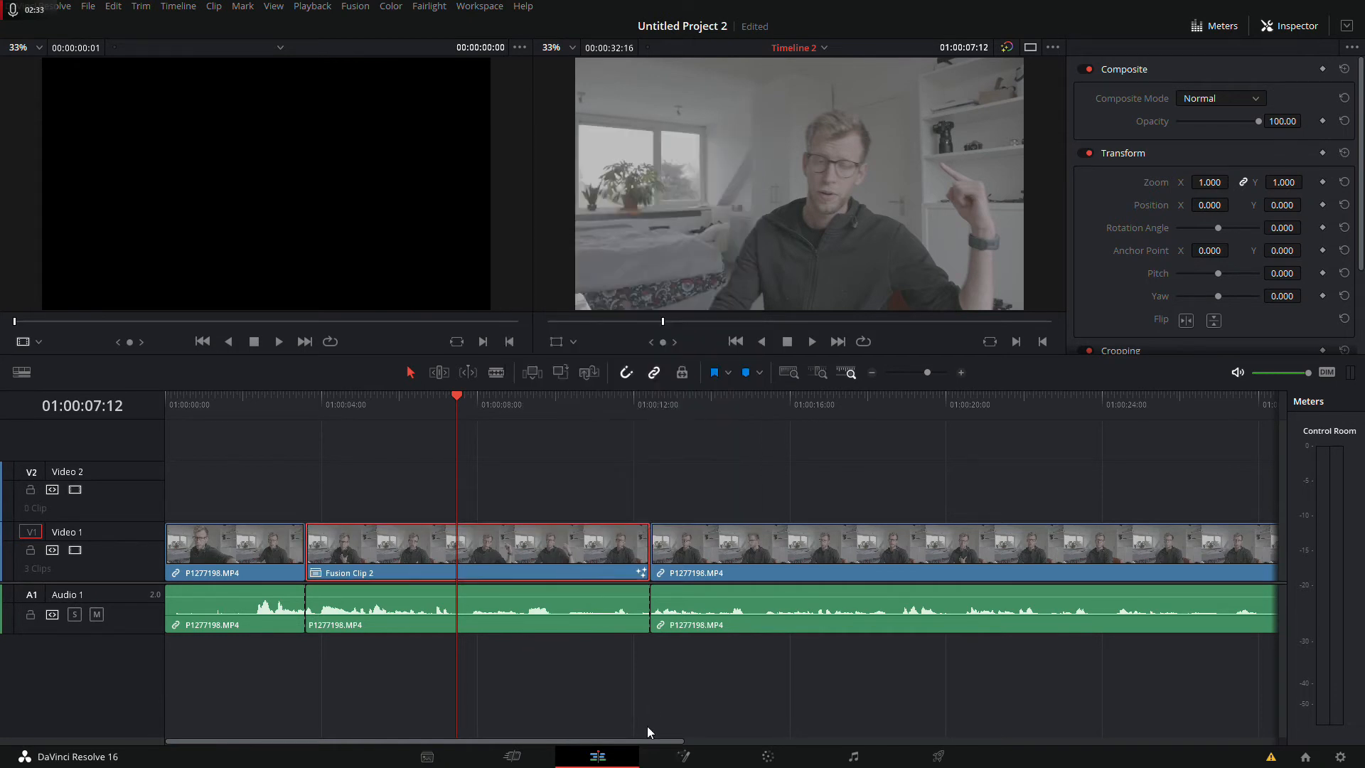
{"action": "left_click", "coordinate": [682, 755]}
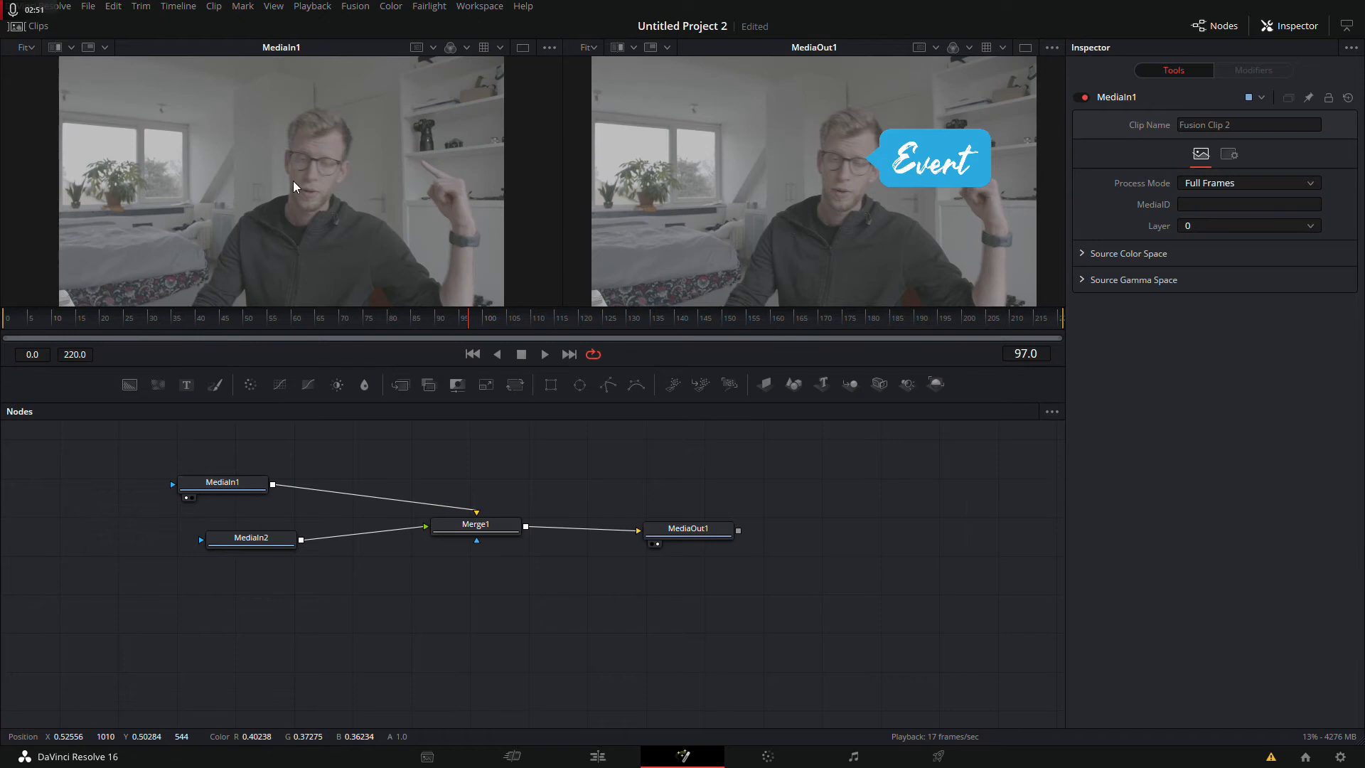
- Rearrange the MediaIn1 and MediaIn2 nodes feeding Merge1 in the node graph
{"action": "left_click", "coordinate": [251, 538]}
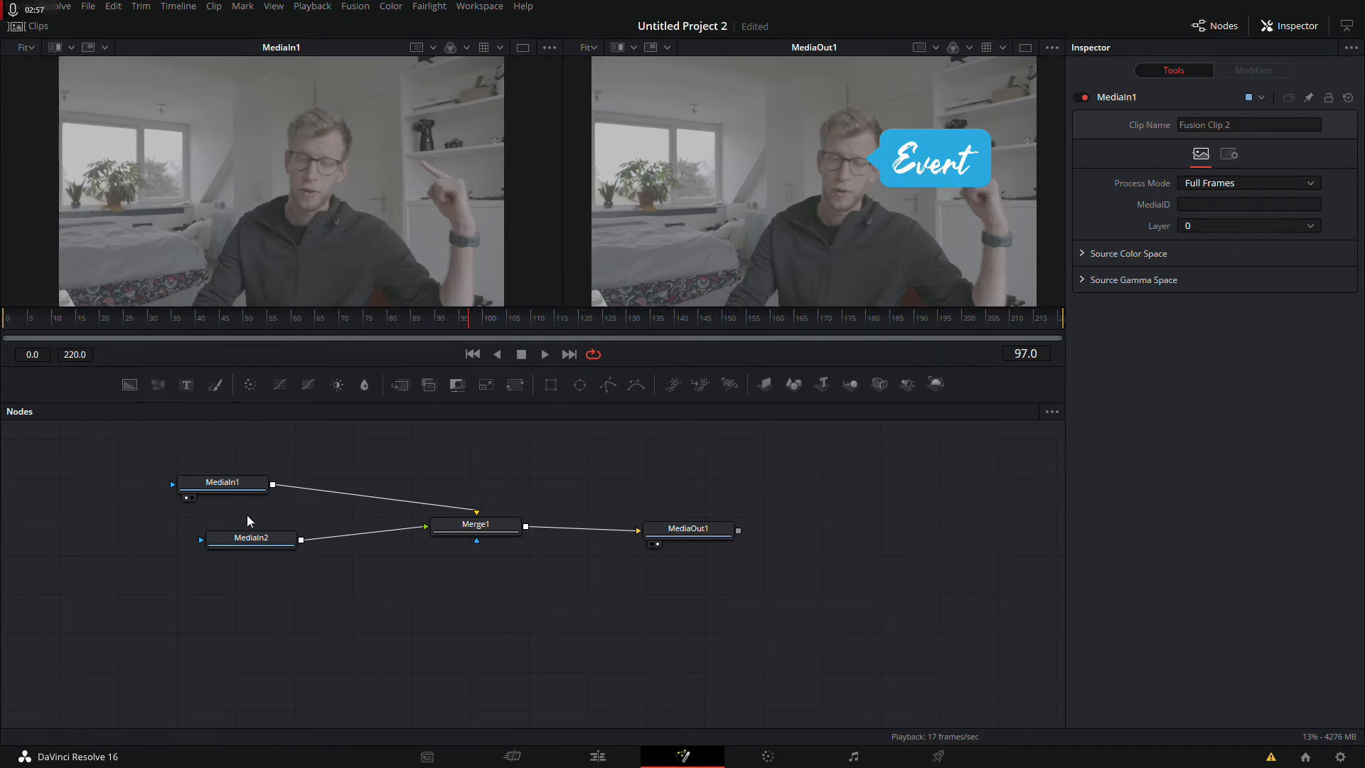
{"action": "left_click_drag", "start_coordinate": [250, 538], "coordinate": [228, 558]}
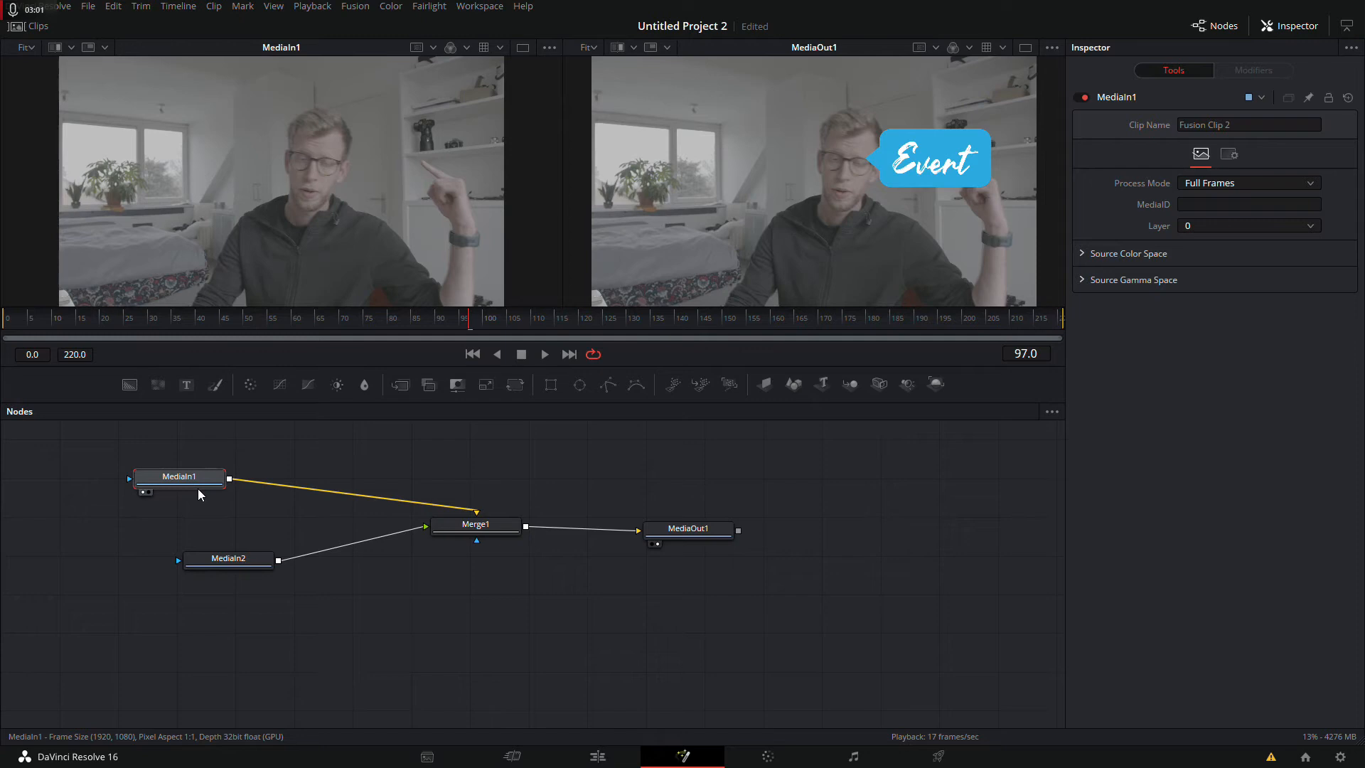
{"action": "mouse_move", "coordinate": [179, 484]}
{"action": "type", "text": "track"}
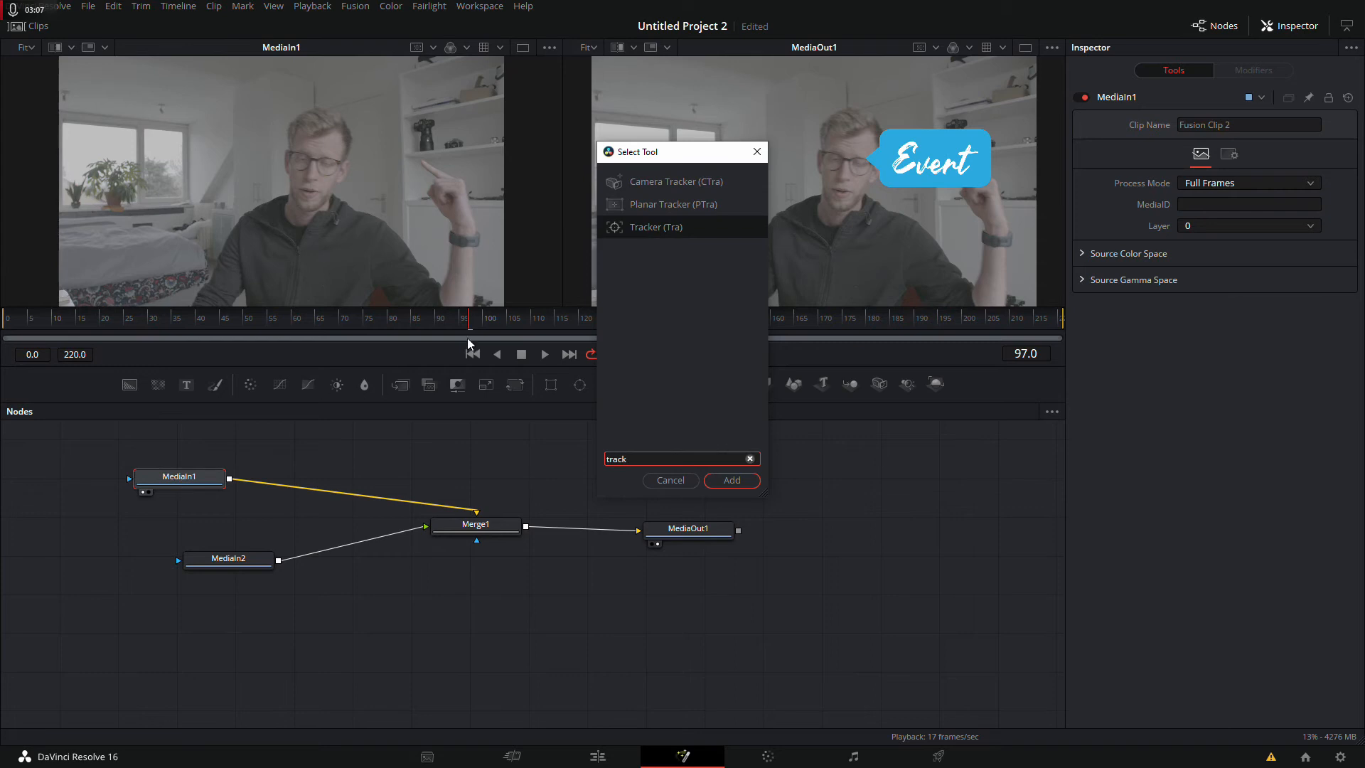
{"action": "mouse_move", "coordinate": [647, 231]}
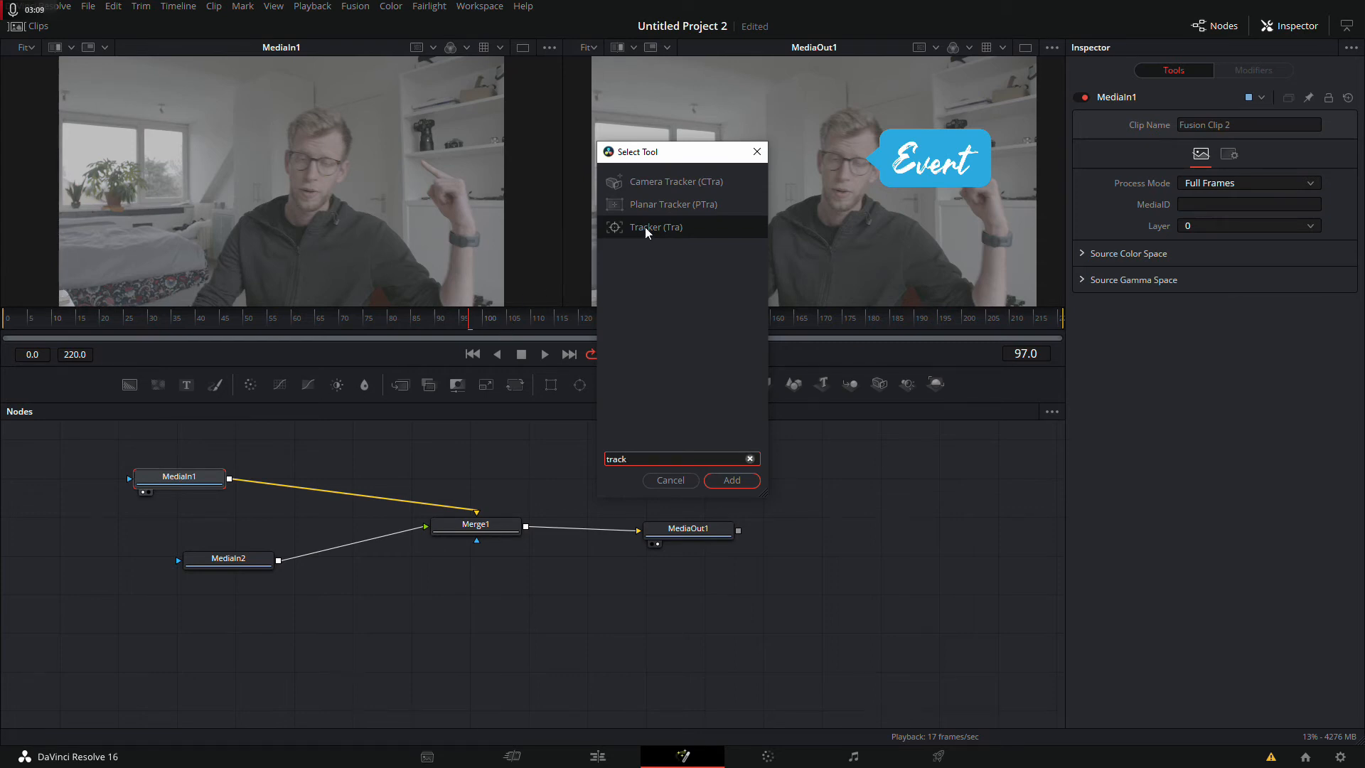
- Add a Tracker node from the tool search into the node graph
{"action": "left_click", "coordinate": [654, 228]}
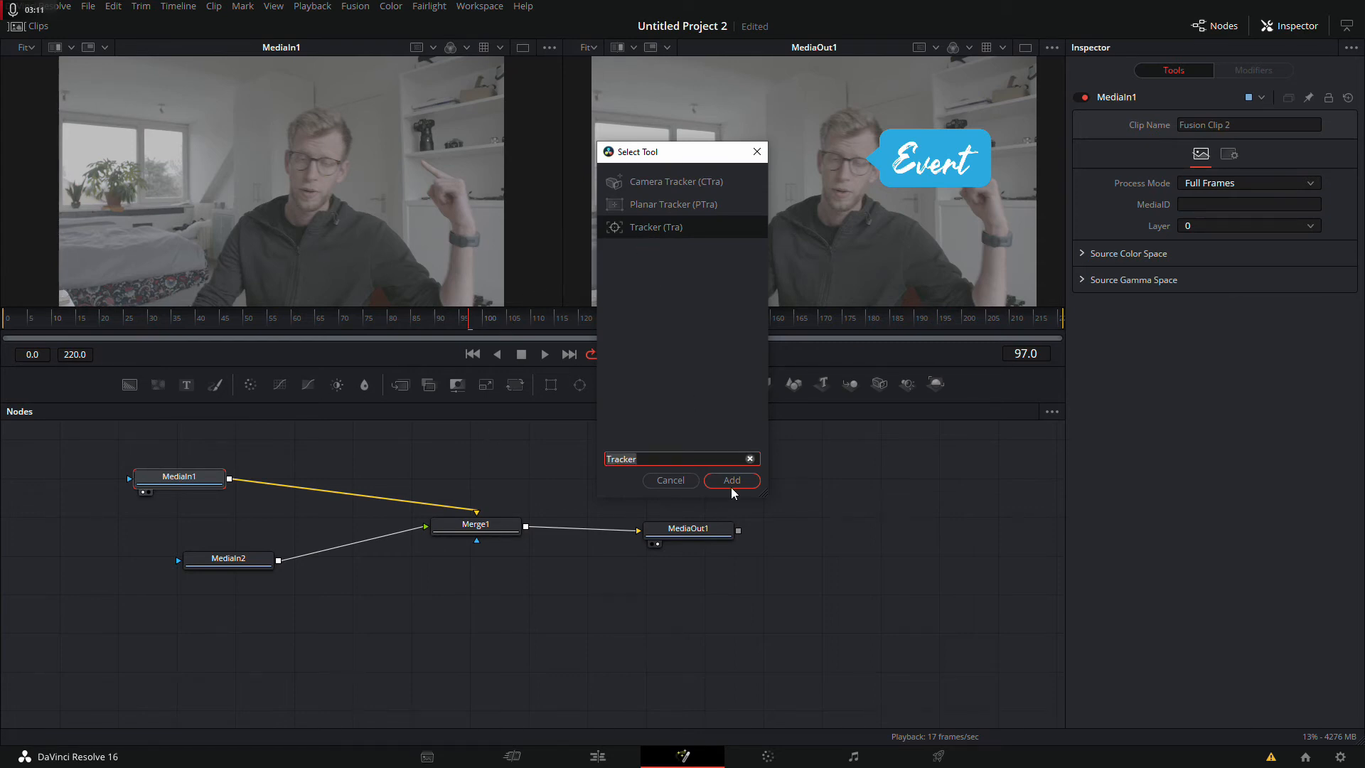
{"action": "left_click", "coordinate": [731, 479]}
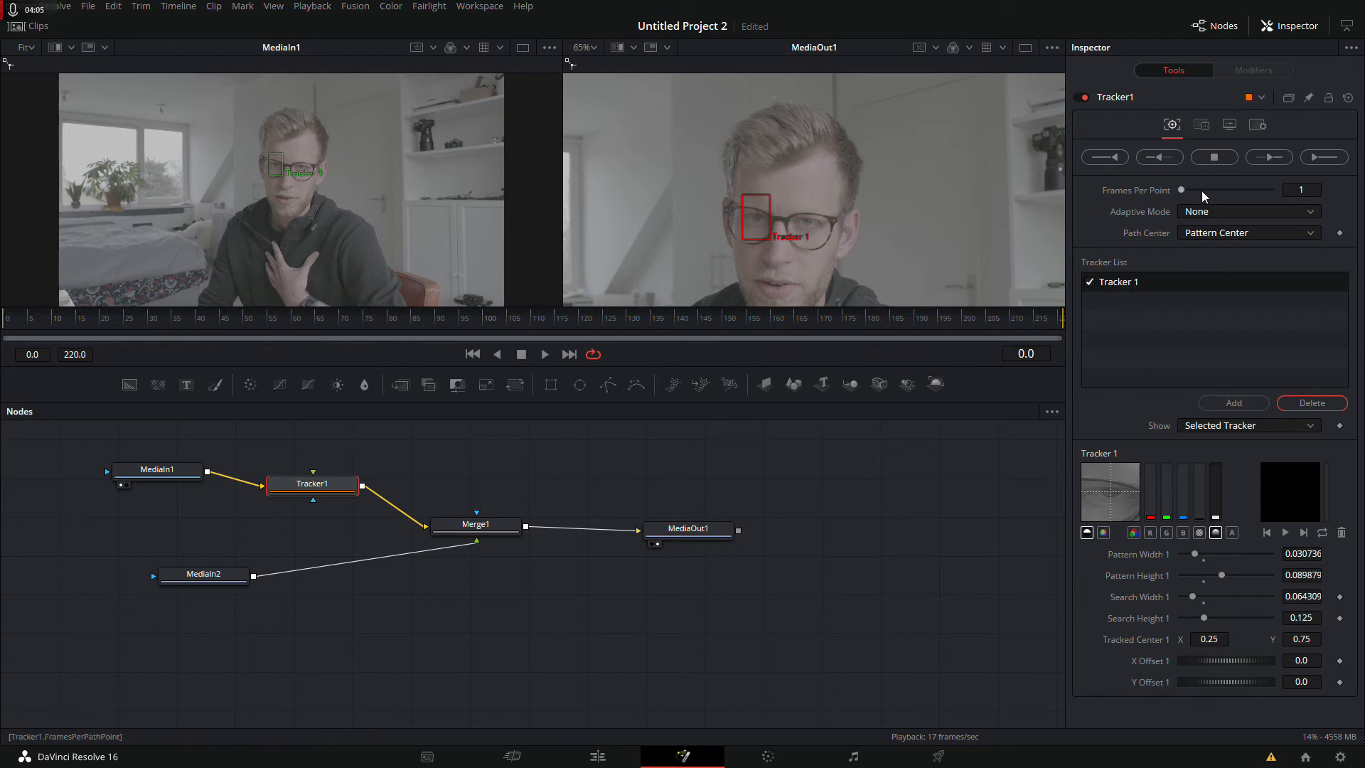
{"action": "mouse_move", "coordinate": [1323, 157]}
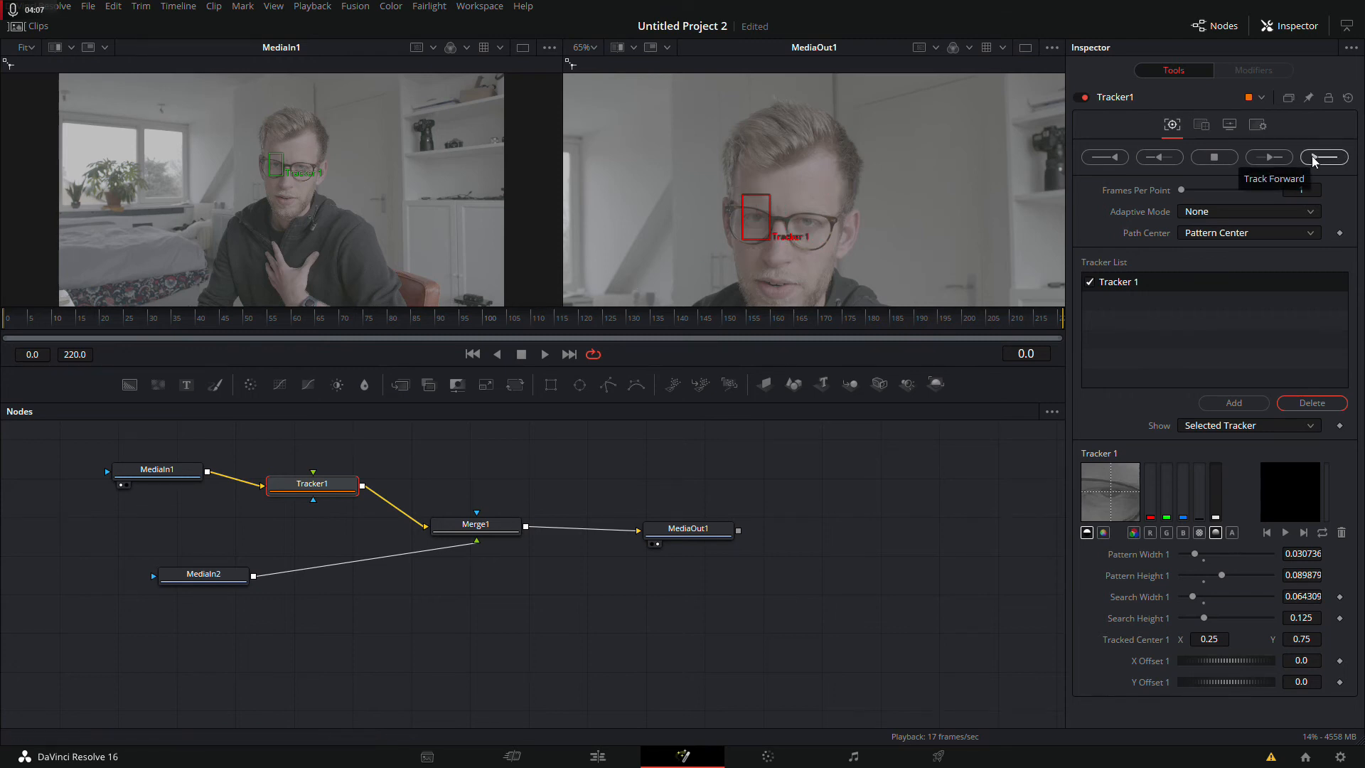
- Track the speaker's eye forward through all 220 frames and dismiss the Render completed dialog
{"action": "left_click", "coordinate": [1324, 156]}
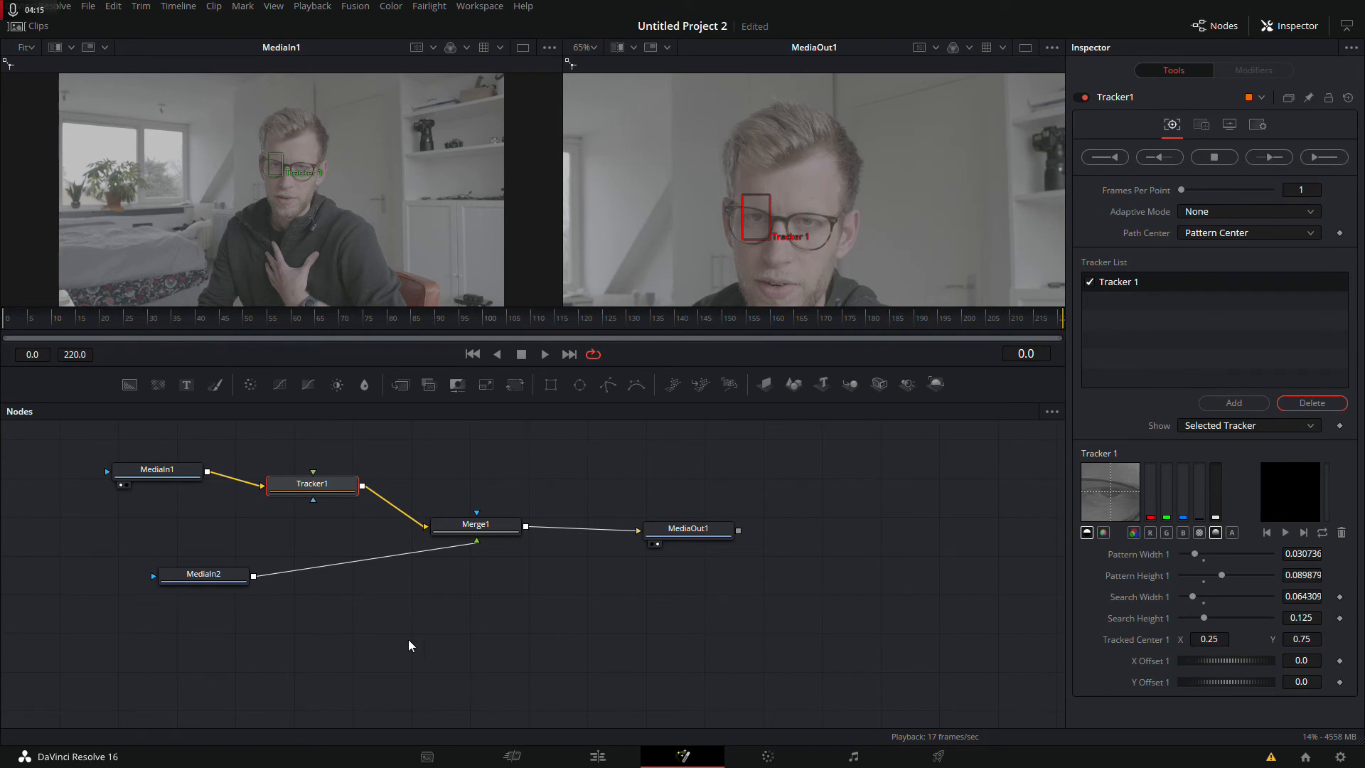
{"action": "mouse_move", "coordinate": [884, 393]}
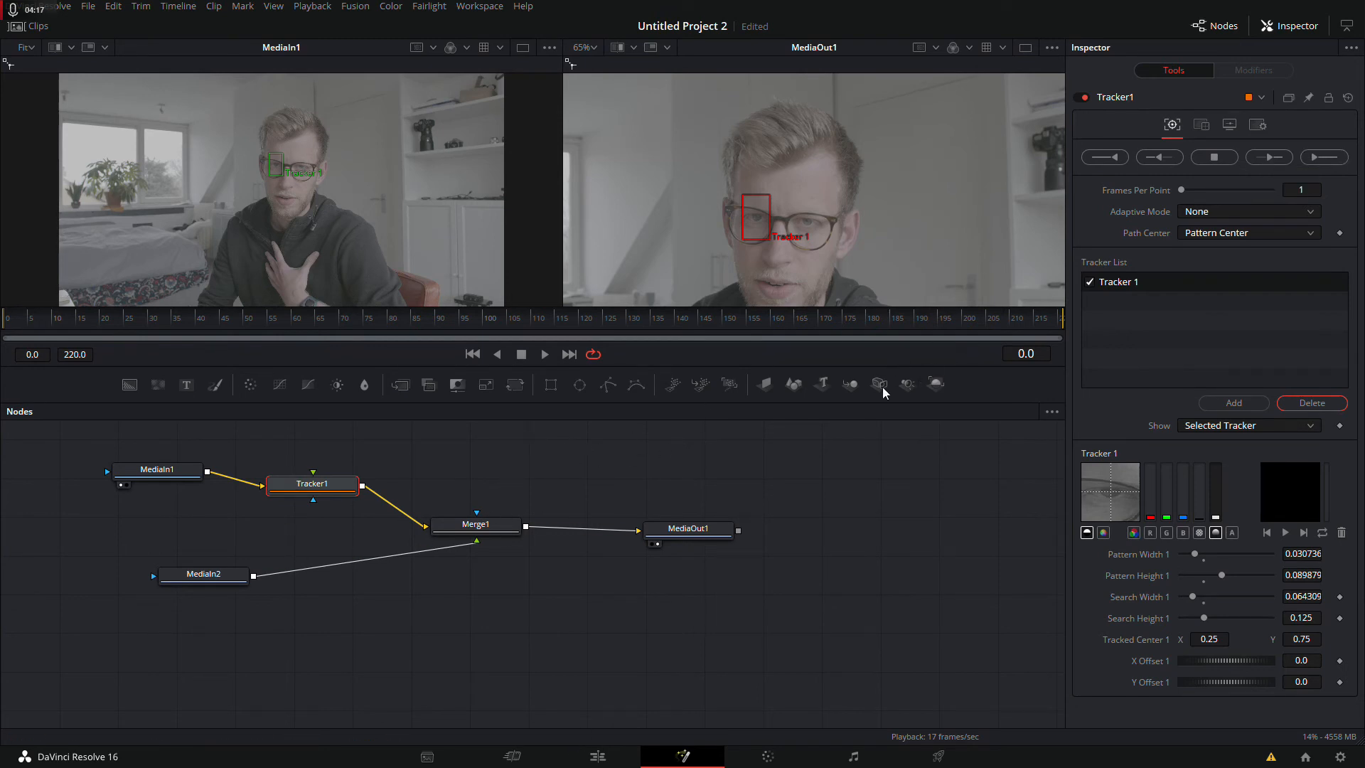
{"action": "left_click", "coordinate": [1324, 157]}
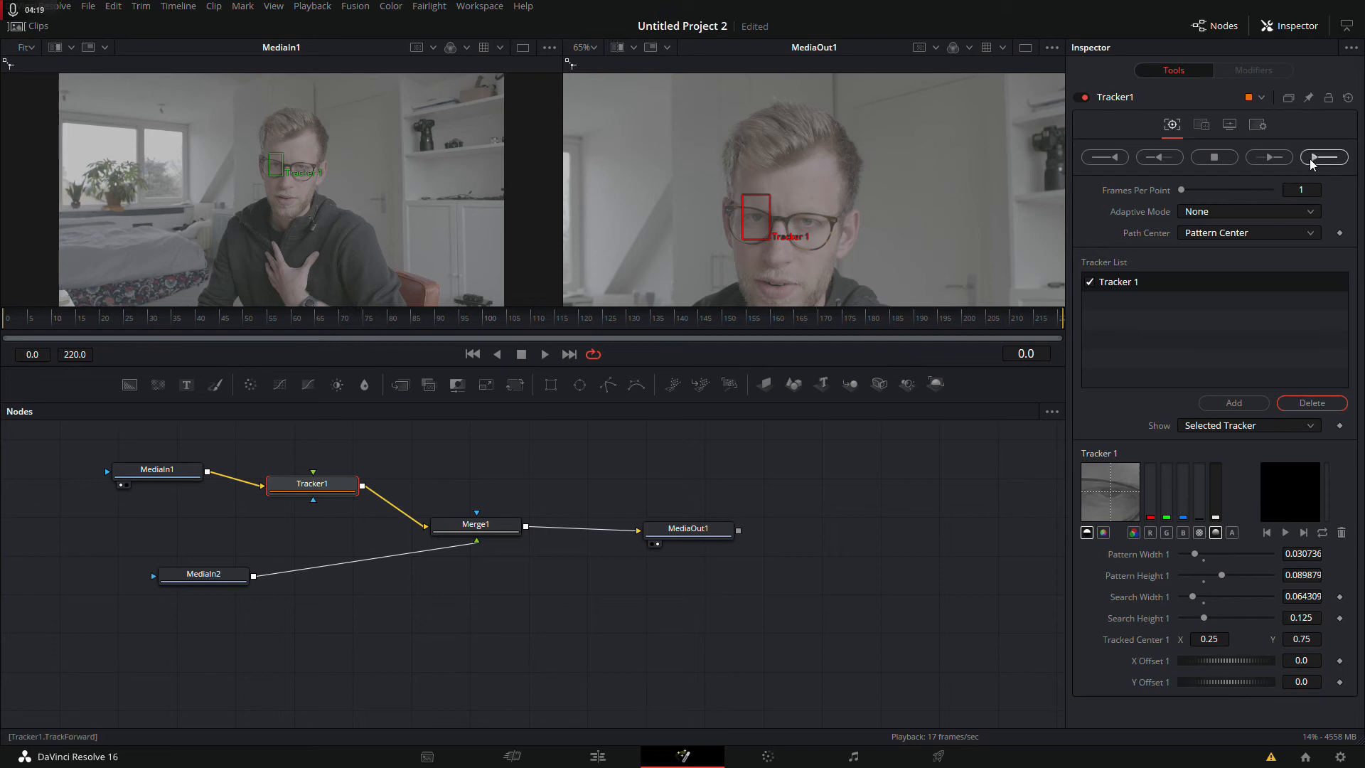
{"action": "left_click", "coordinate": [1324, 157]}
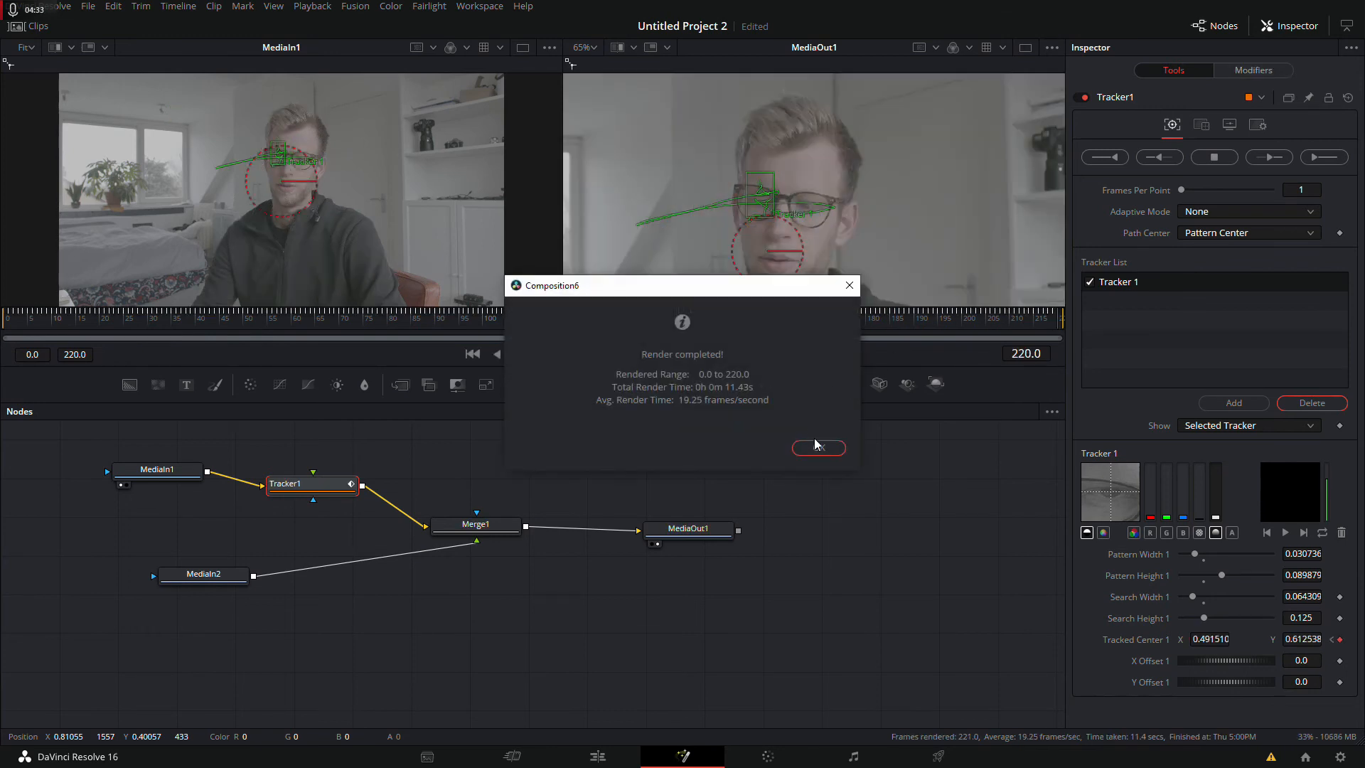
{"action": "left_click", "coordinate": [816, 447]}
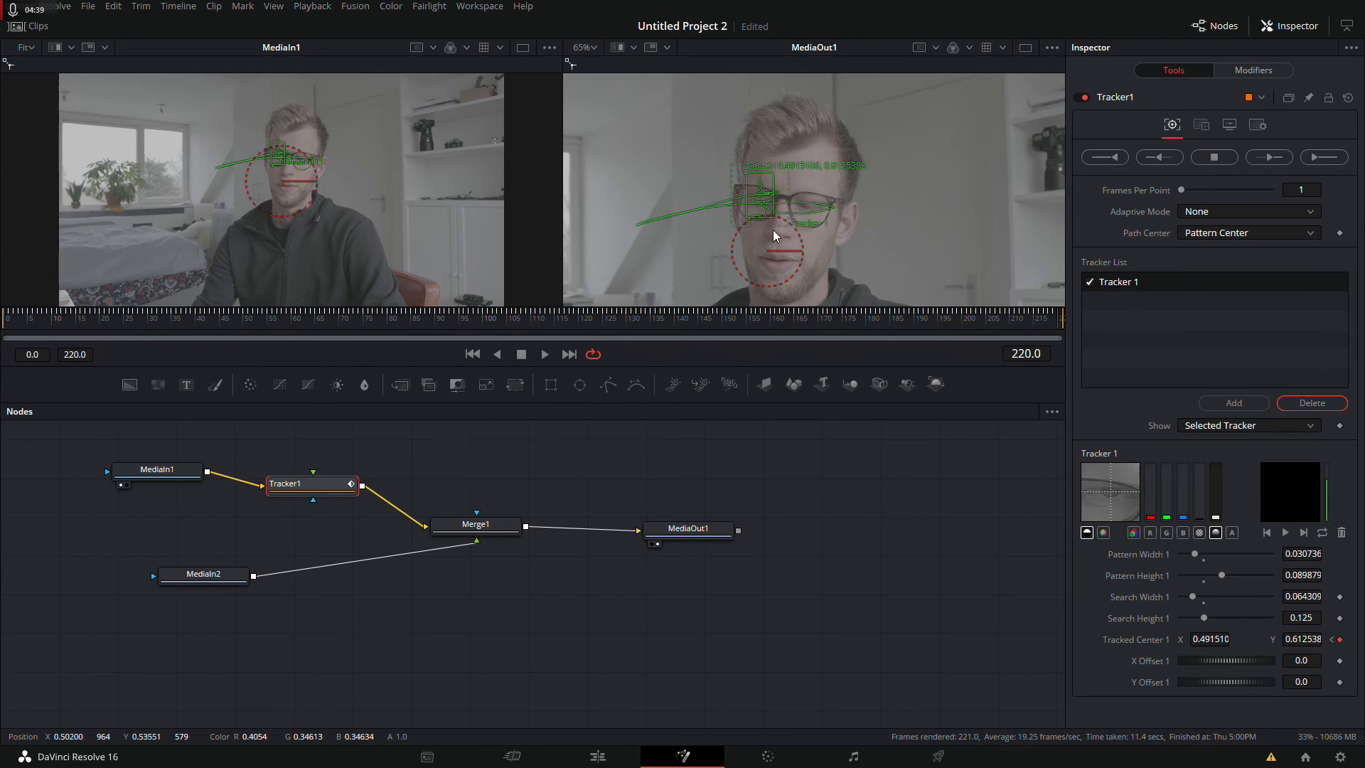
{"action": "mouse_move", "coordinate": [782, 184]}
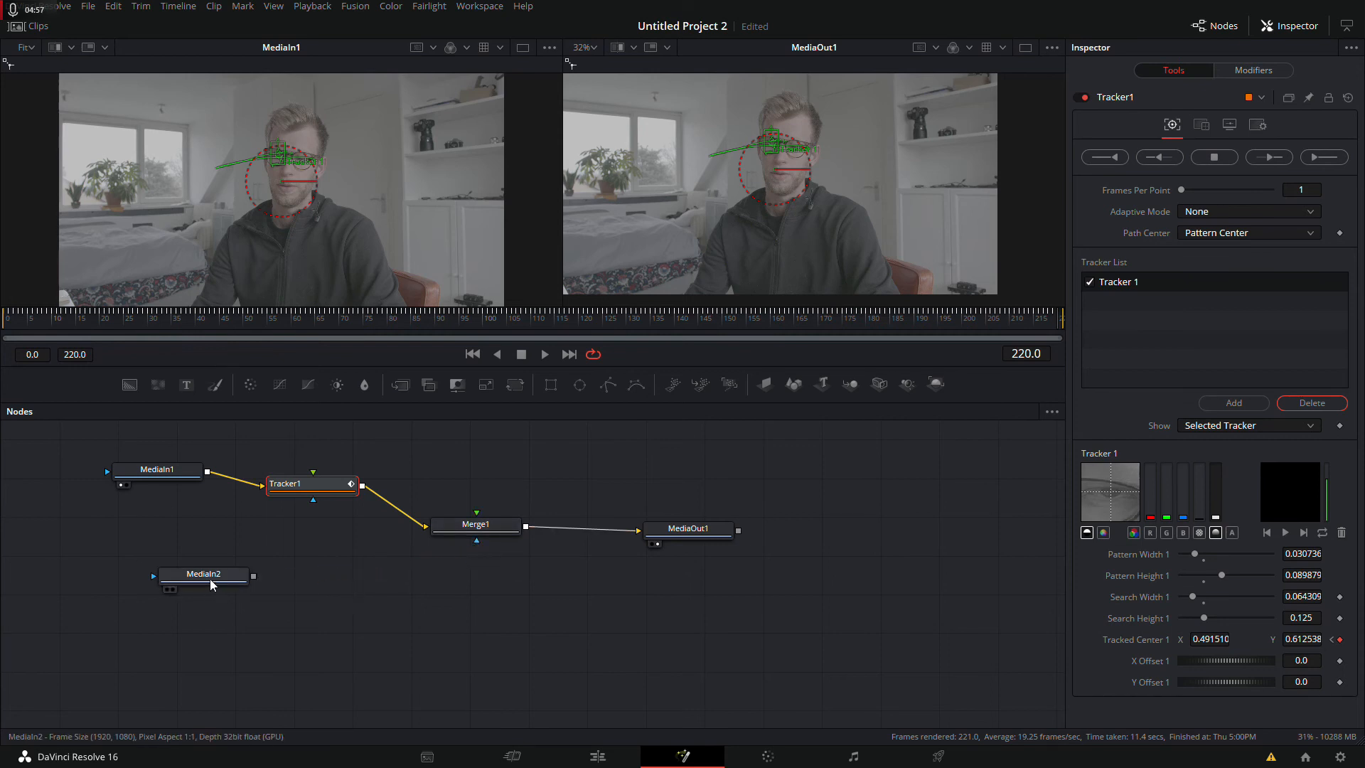
- Move MediaIn2 up and set Tracker1's Operation to Match Move
{"action": "left_click_drag", "start_coordinate": [202, 573], "coordinate": [418, 457]}
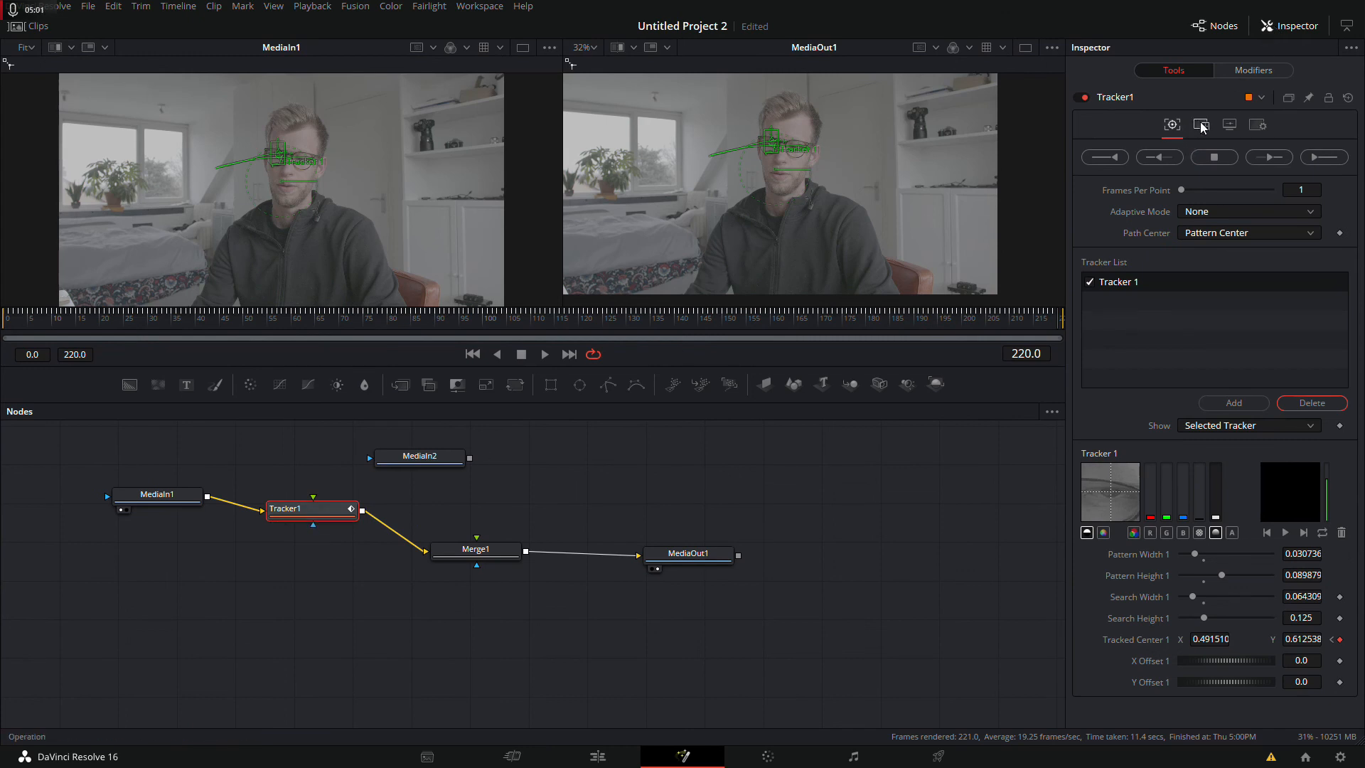
{"action": "left_click", "coordinate": [1203, 125]}
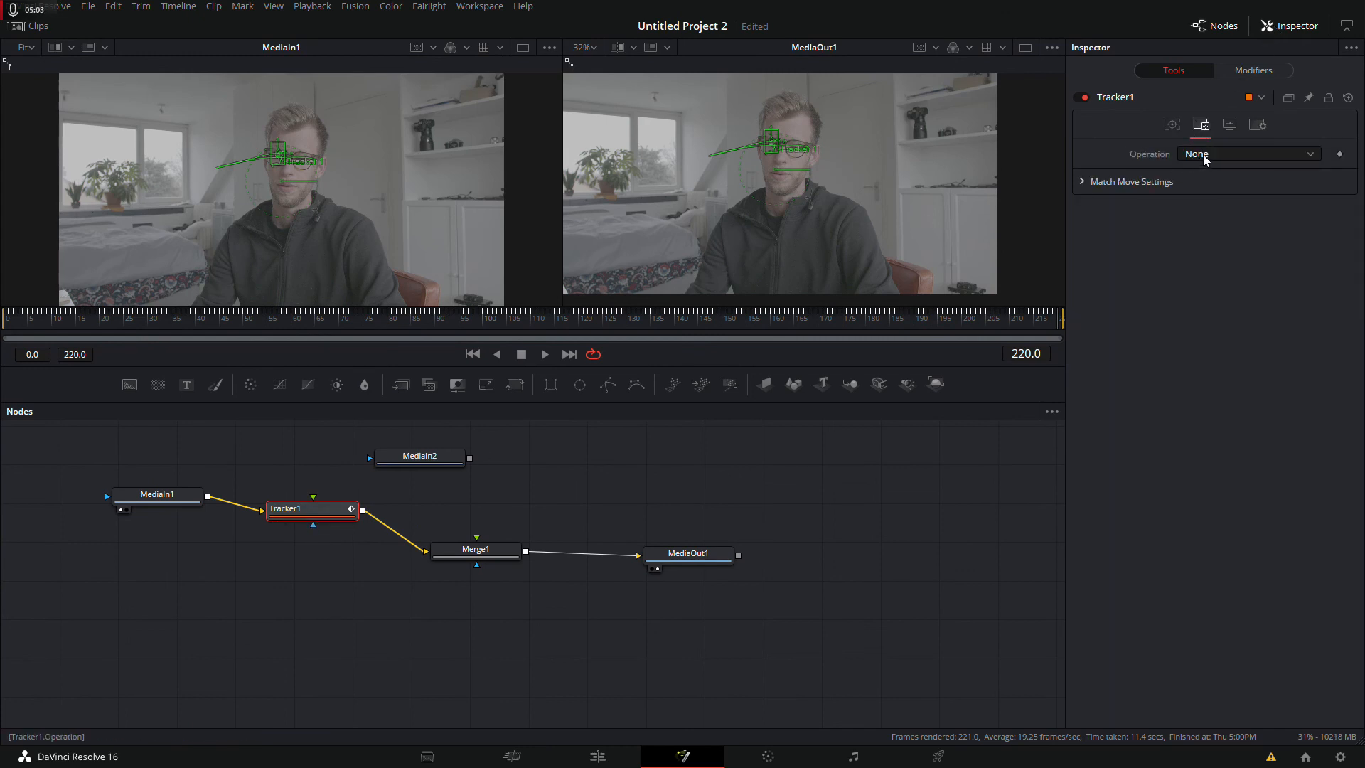
{"action": "left_click", "coordinate": [1248, 153]}
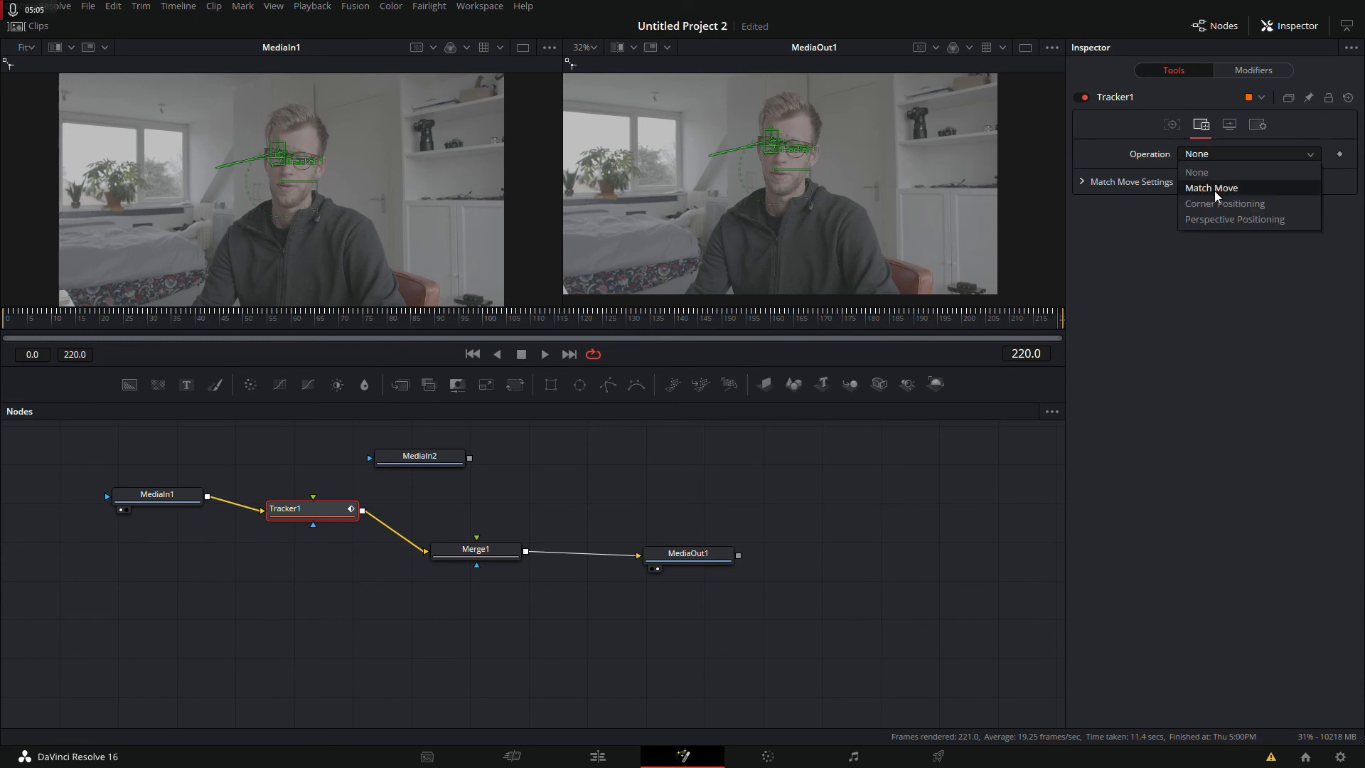
{"action": "left_click", "coordinate": [1212, 188]}
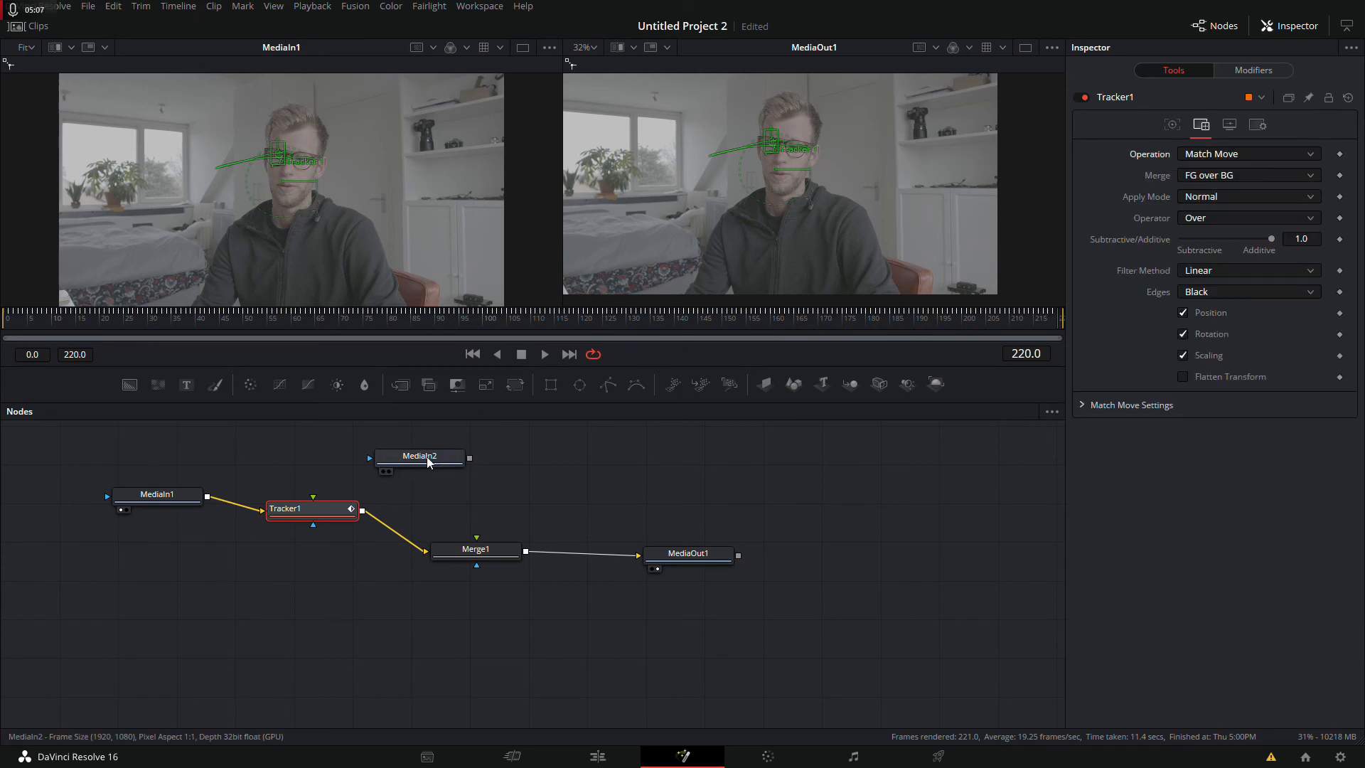
- Route MediaIn2's output into the Tracker's foreground input so the image follows the eye
{"action": "left_click", "coordinate": [450, 456]}
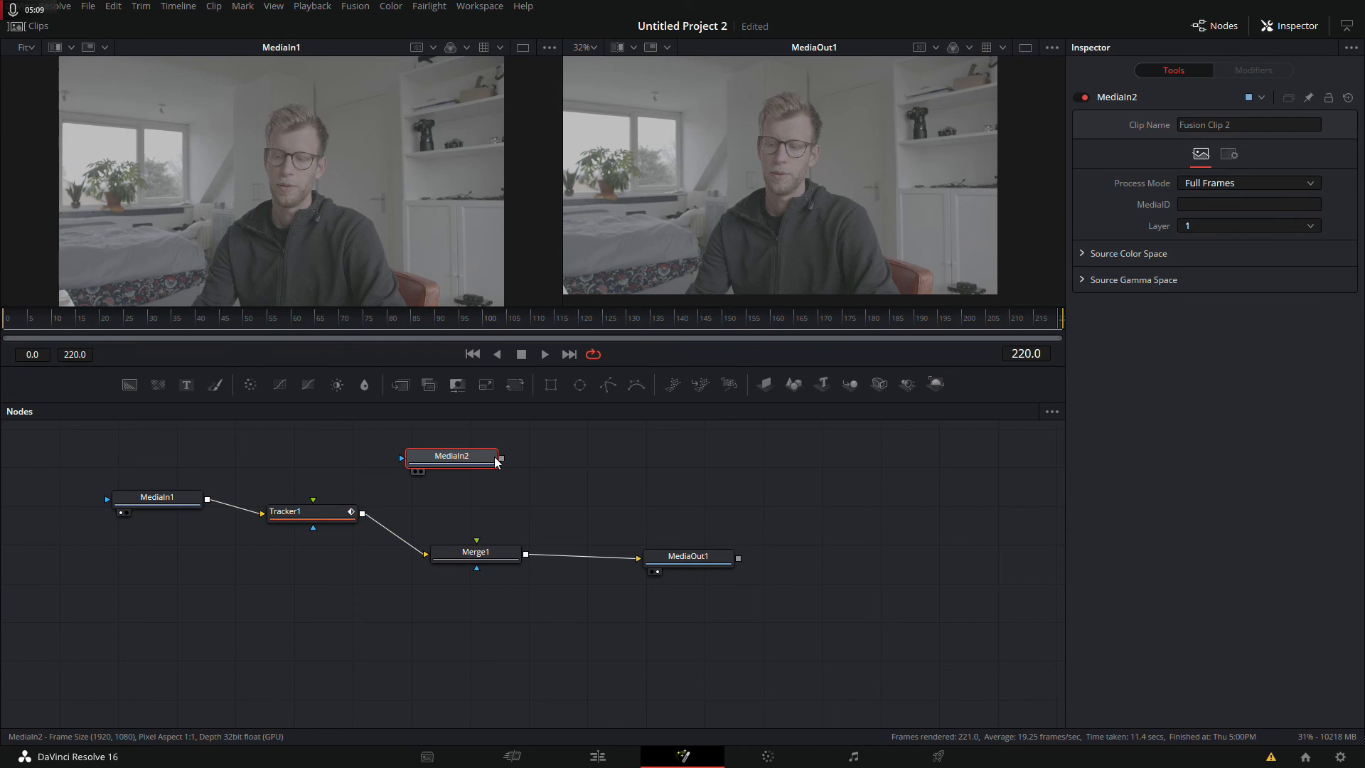
{"action": "left_click_drag", "start_coordinate": [499, 457], "coordinate": [314, 504]}
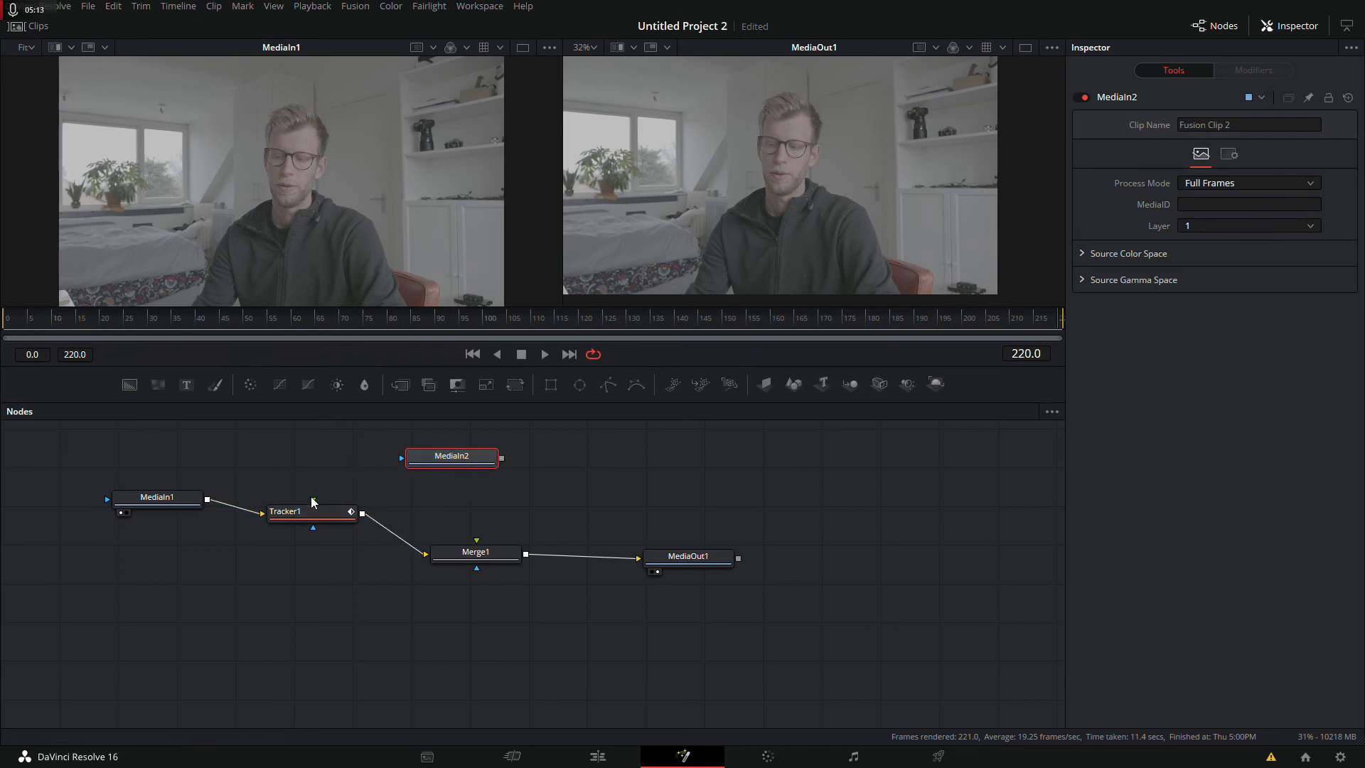
{"action": "mouse_move", "coordinate": [315, 505]}
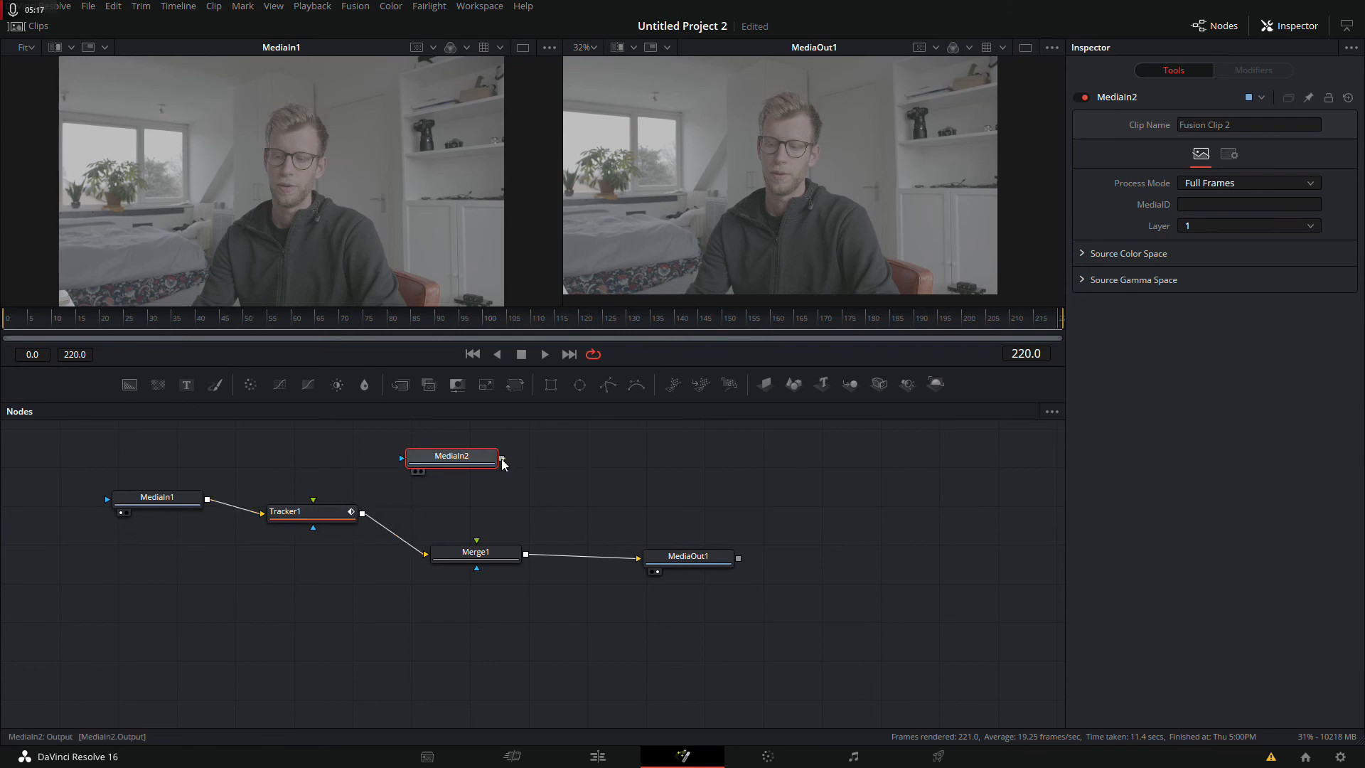
{"action": "left_click_drag", "start_coordinate": [500, 456], "coordinate": [357, 512]}
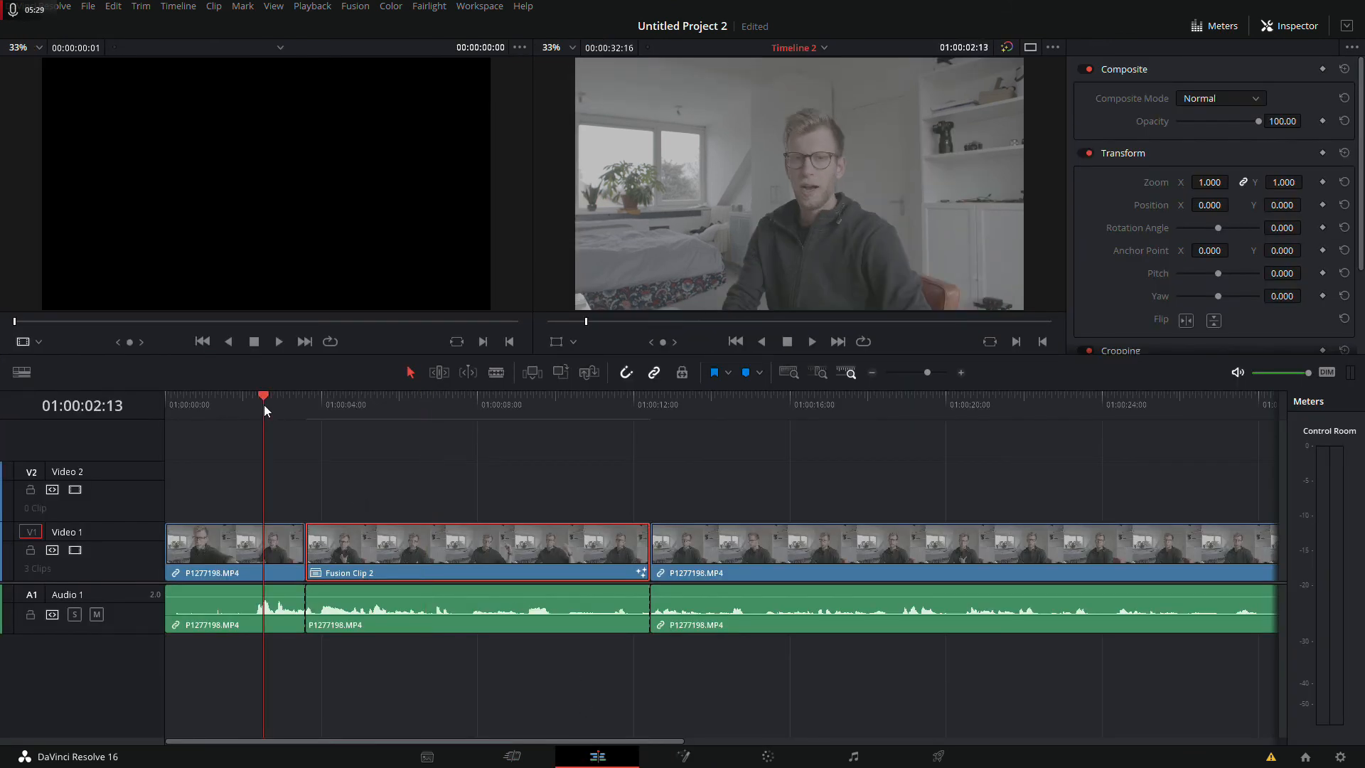
- Scrub through Fusion Clip 1 on Timeline 1 to review the tracked Event callout
{"action": "left_click", "coordinate": [810, 340]}
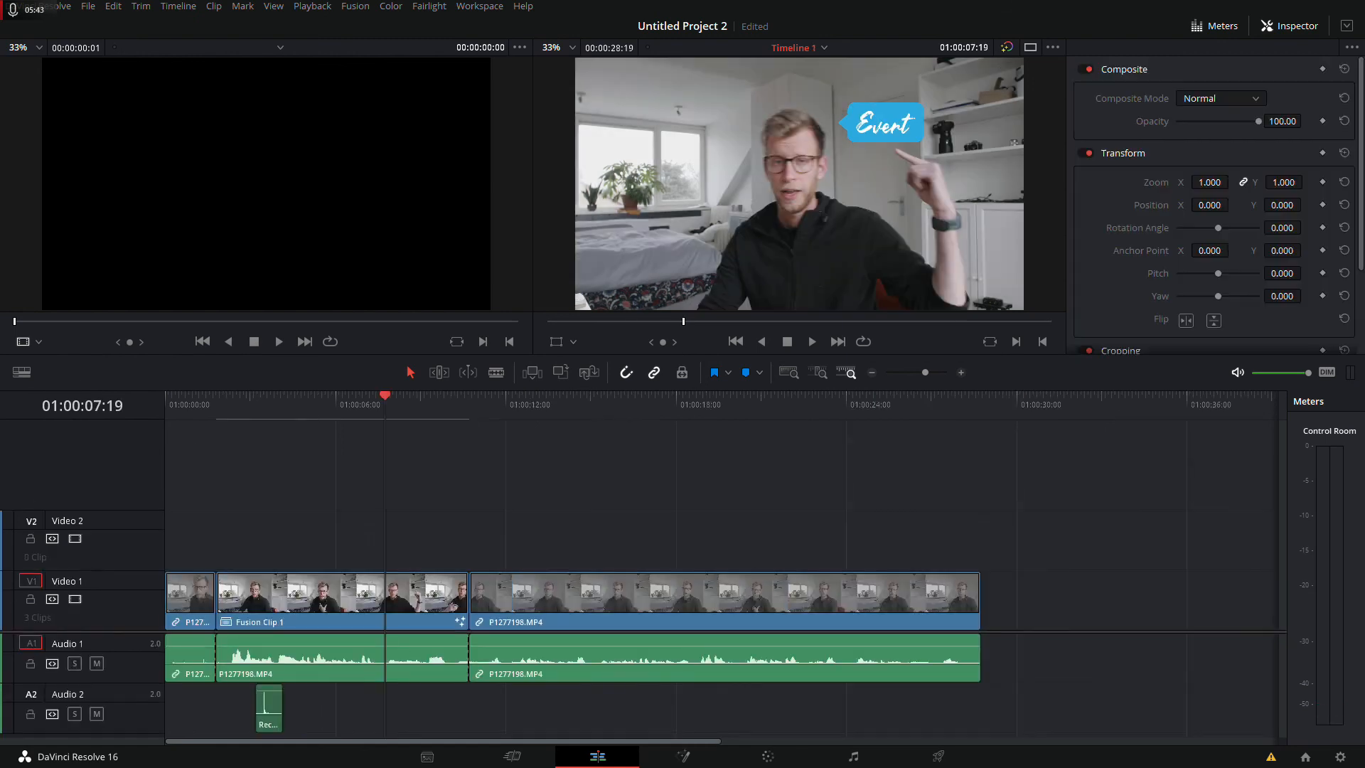
{"action": "left_click", "coordinate": [257, 396]}
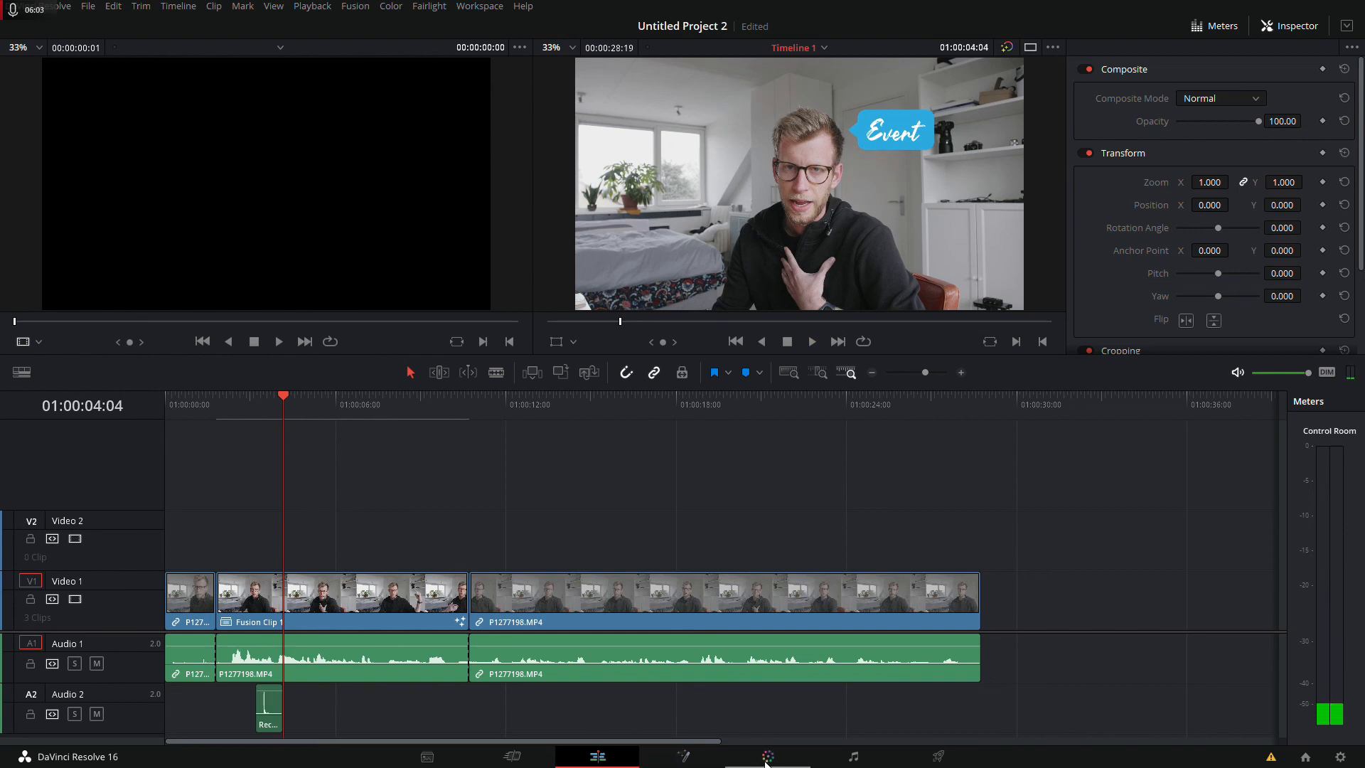
{"action": "mouse_move", "coordinate": [770, 755]}
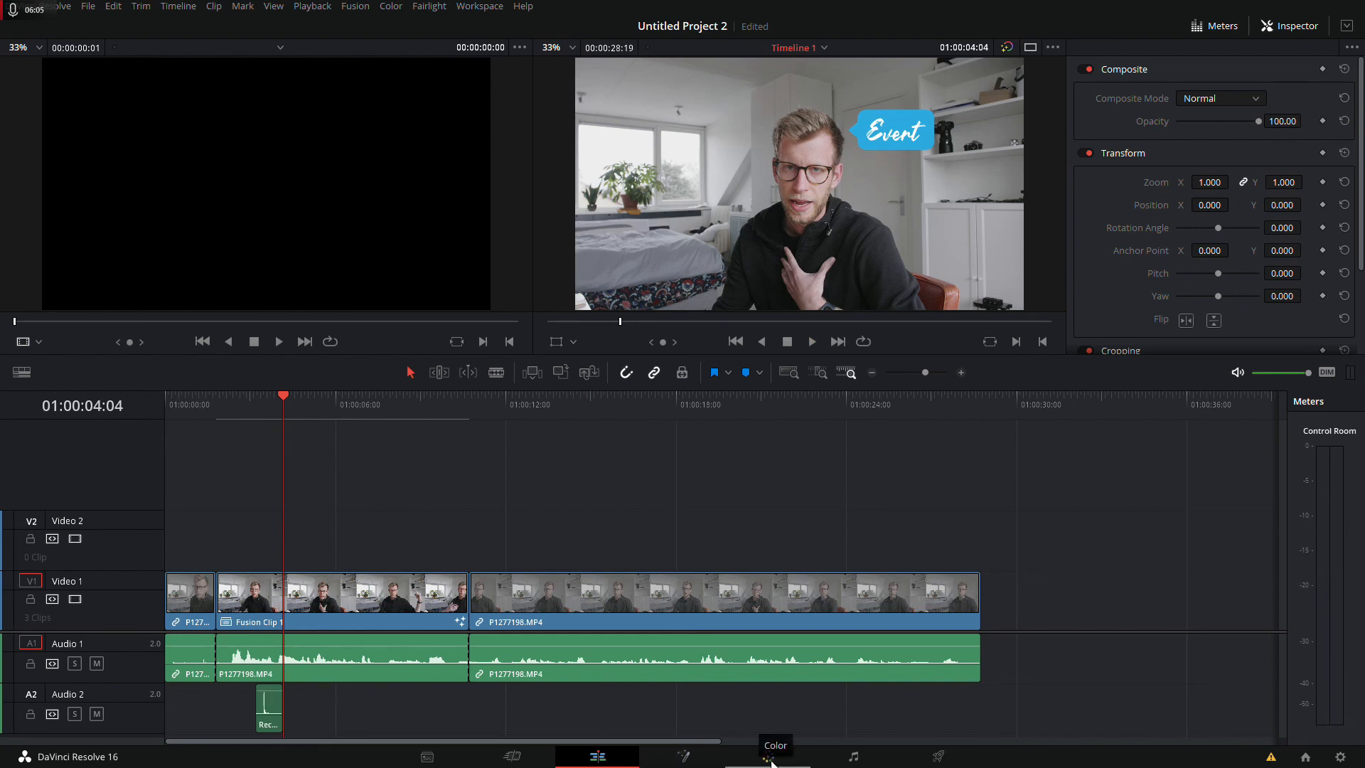